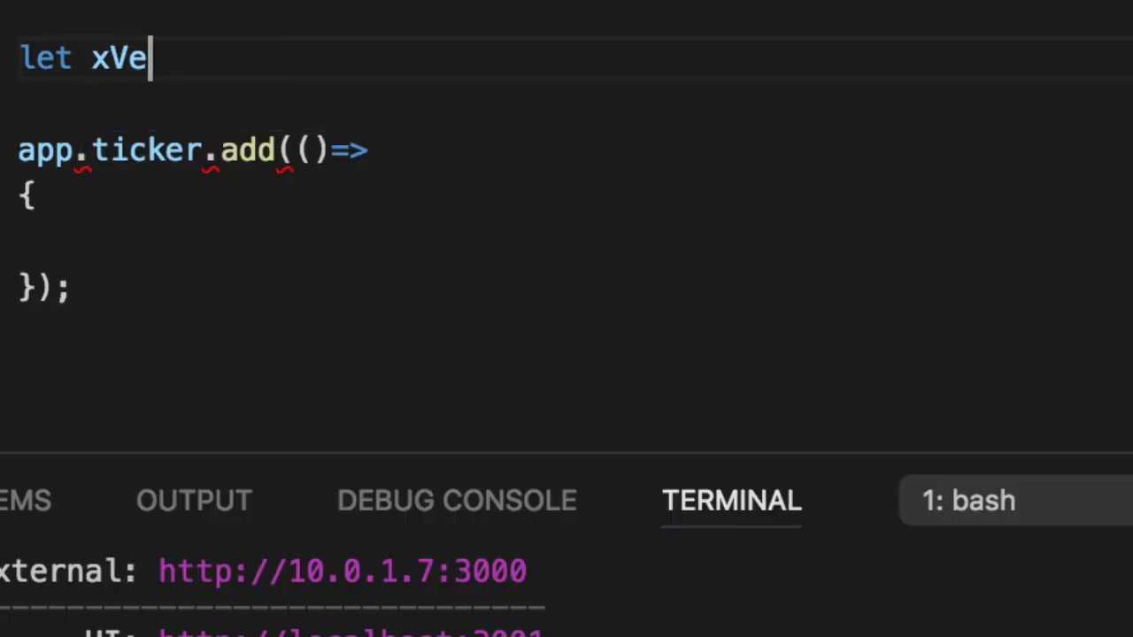
Declare xVelocity and yVelocity as 0.1 and mousePosition from getMousePosition()
type("locity = 0")
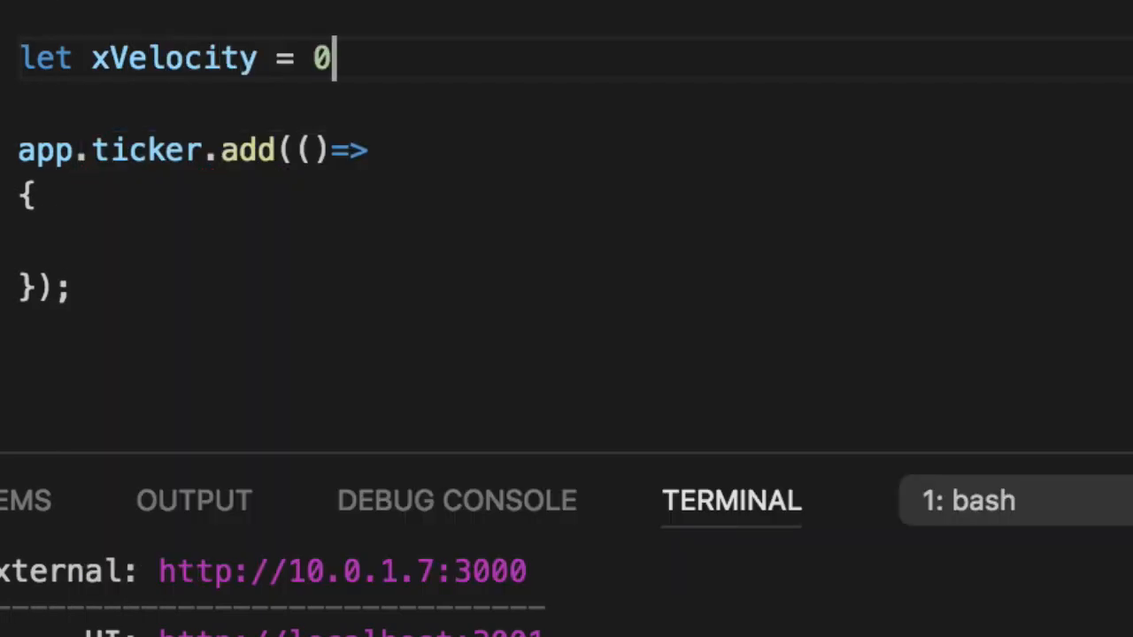
type(".1;")
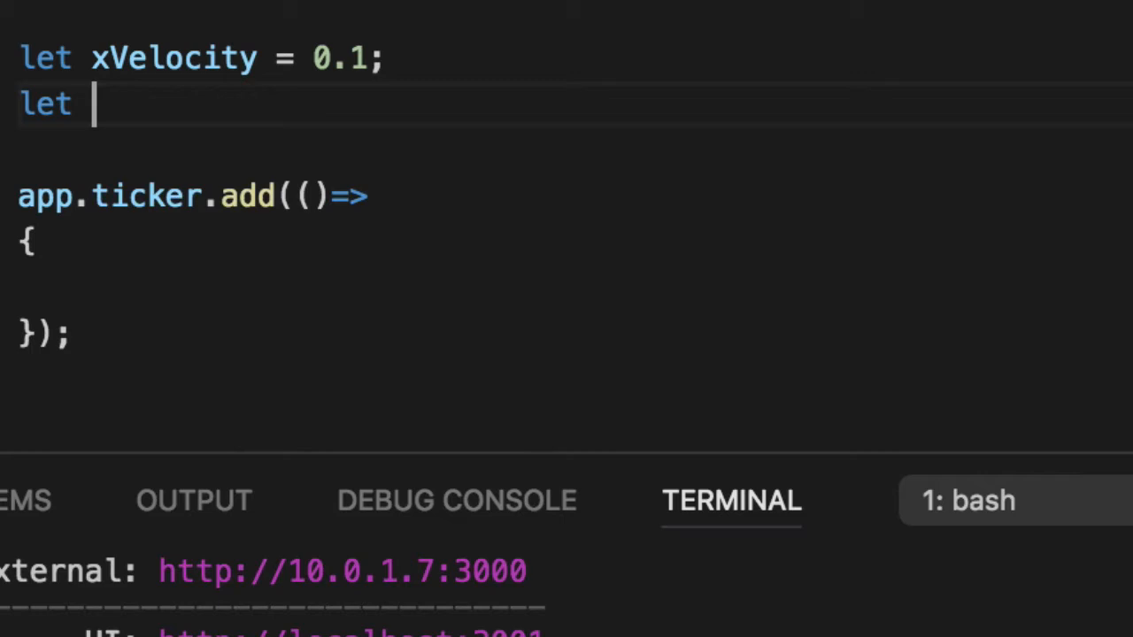
type("yVeloc")
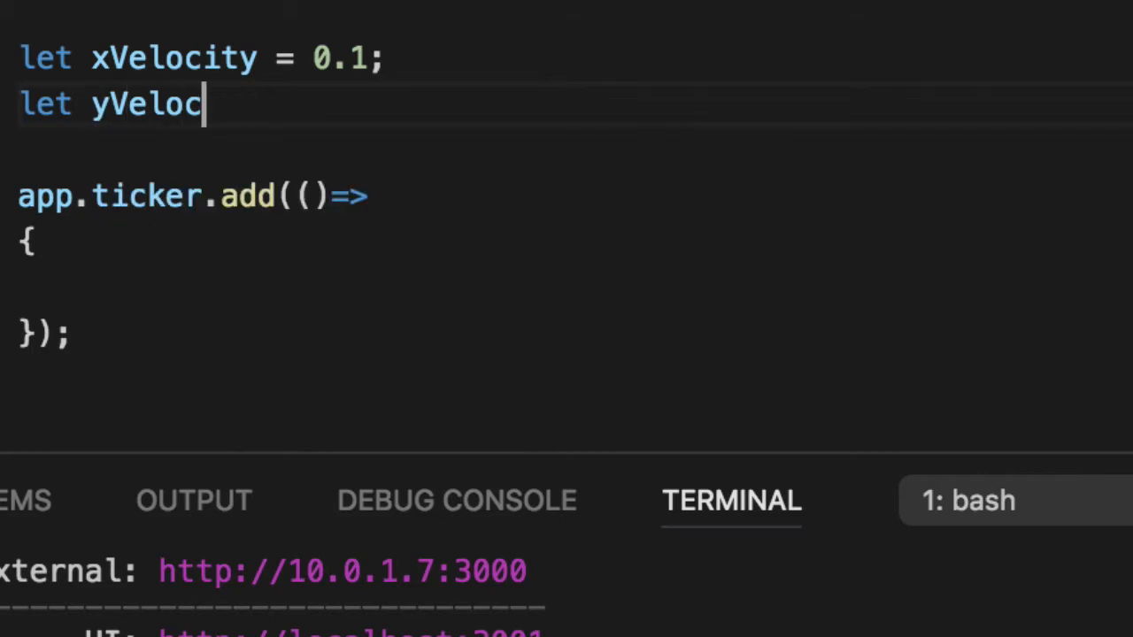
type("ity = 0.1;")
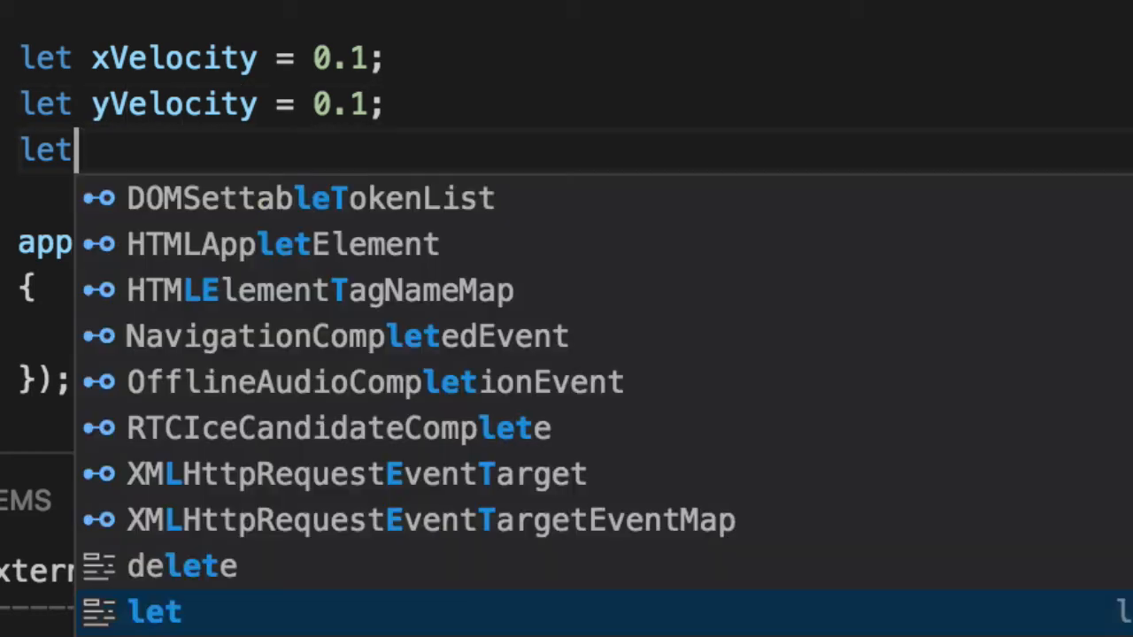
type("mousePo")
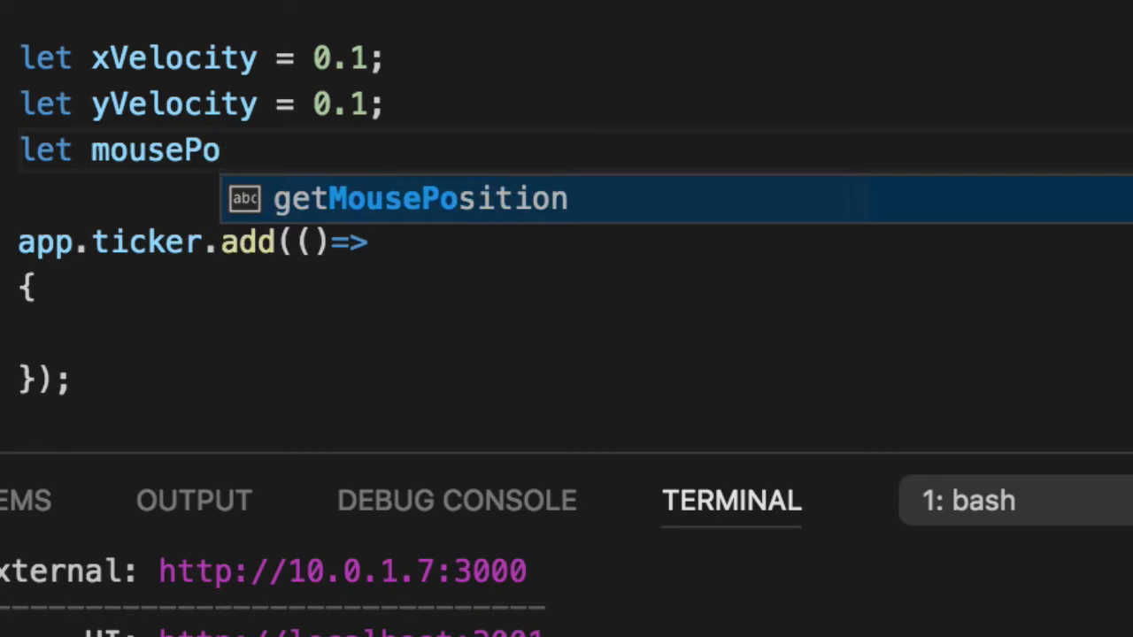
type("sition = get")
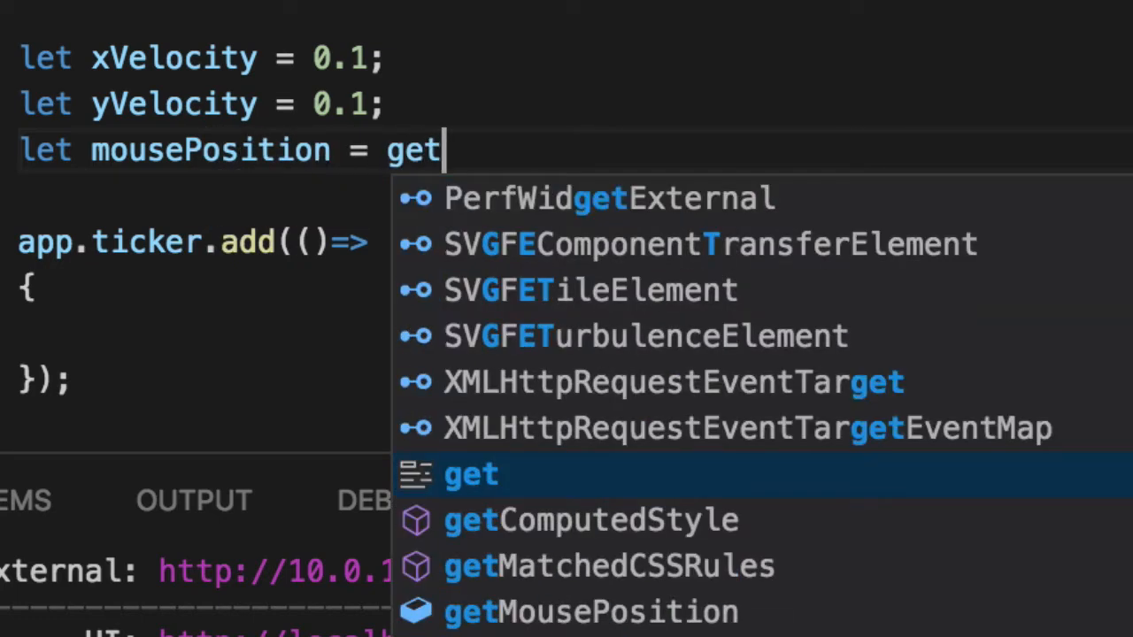
left_click(588, 612)
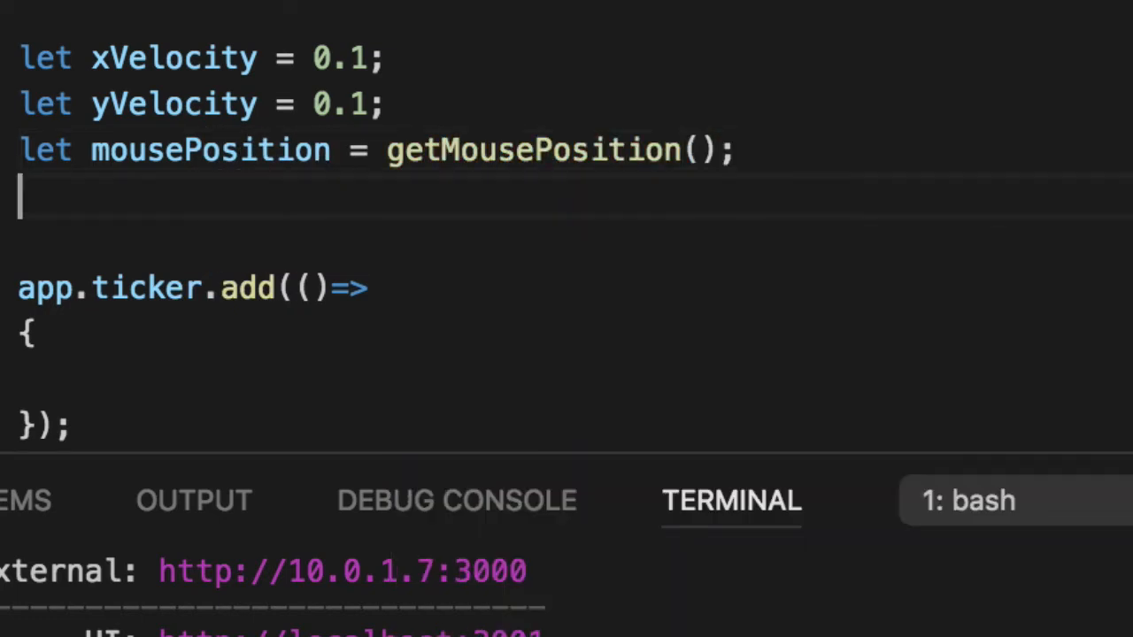
Declare speed = 1 and angle = 45 above the ticker loop
type("let")
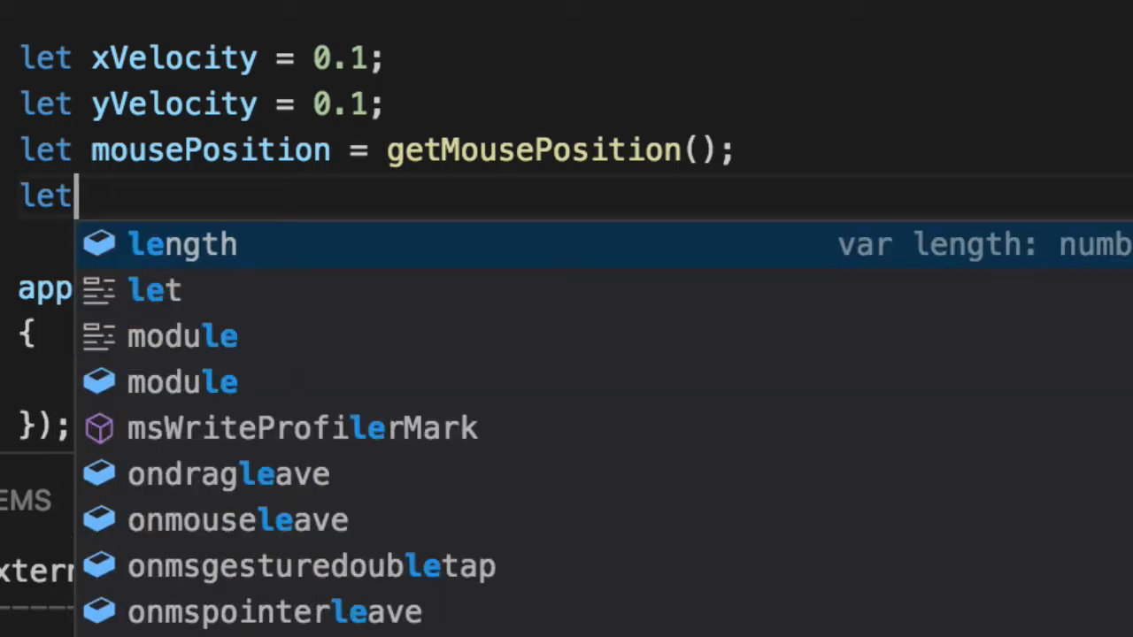
type("speed =")
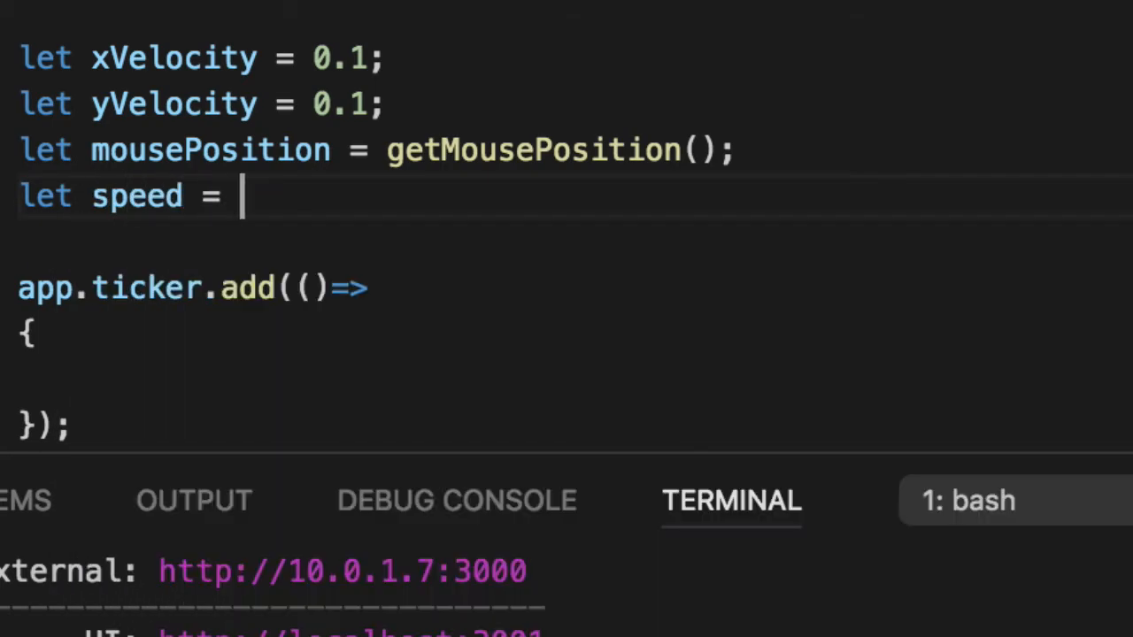
type("1;")
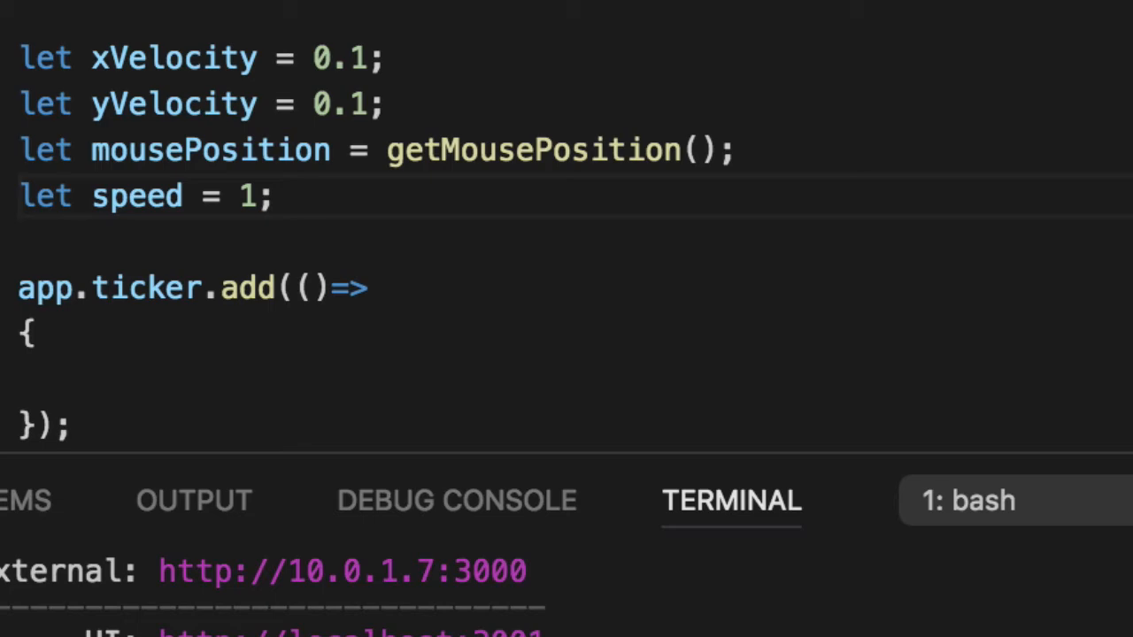
mouse_move(652, 27)
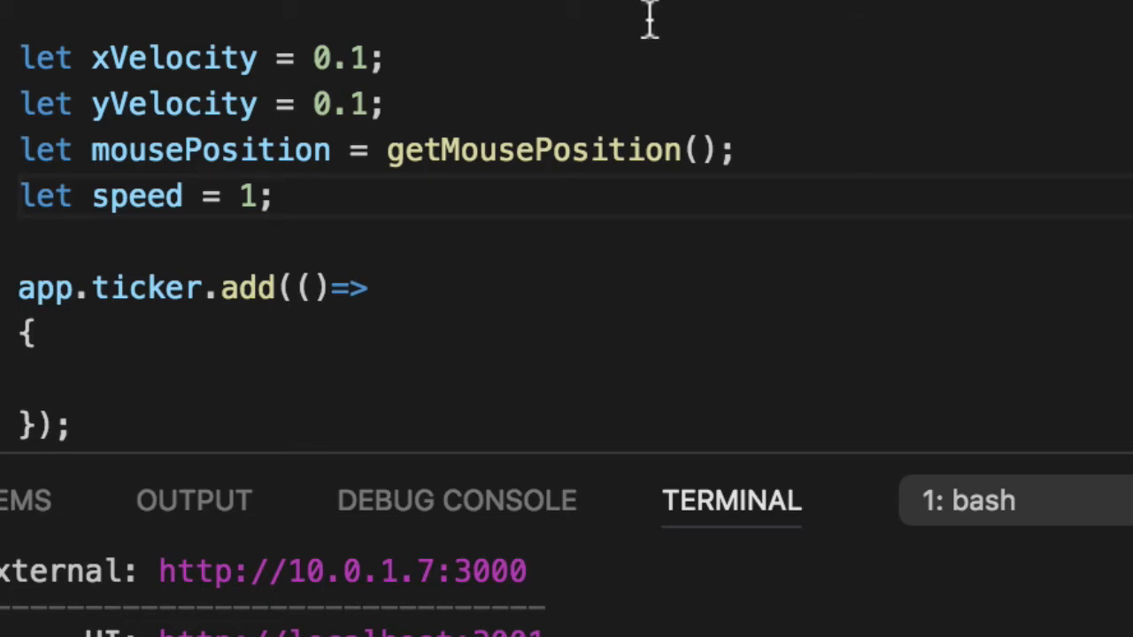
type("let angle =")
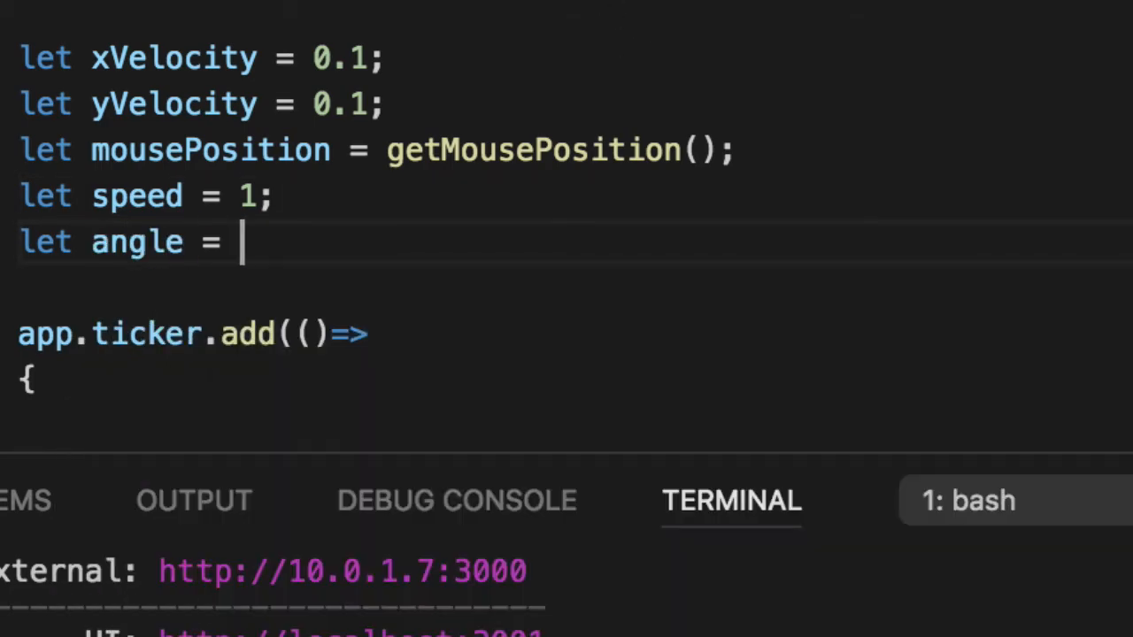
type("45;")
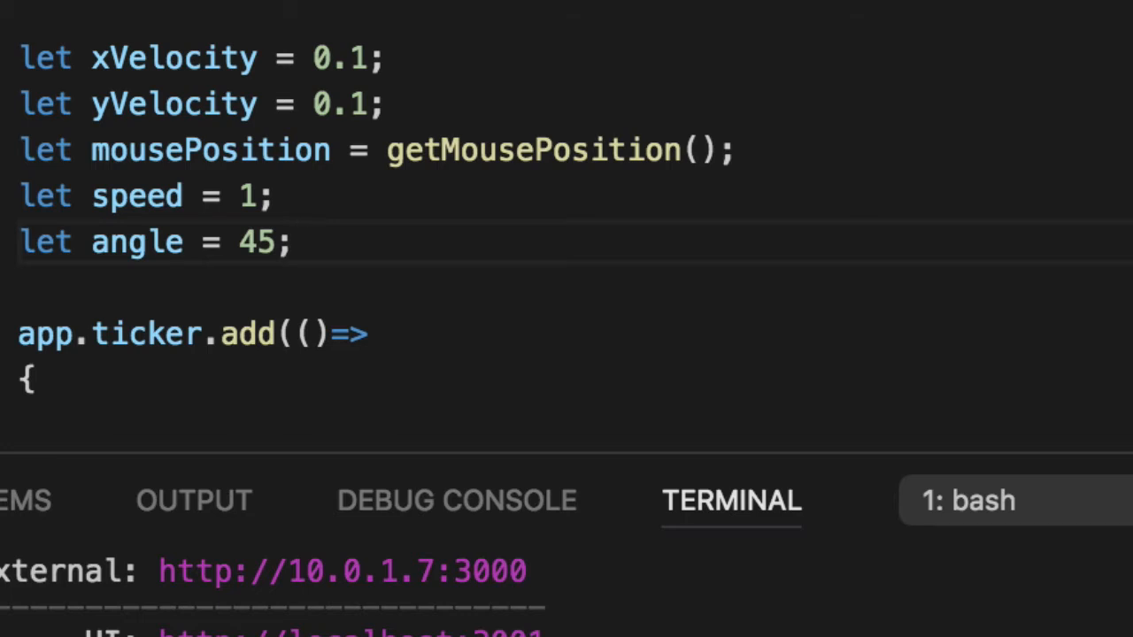
double_click(135, 241)
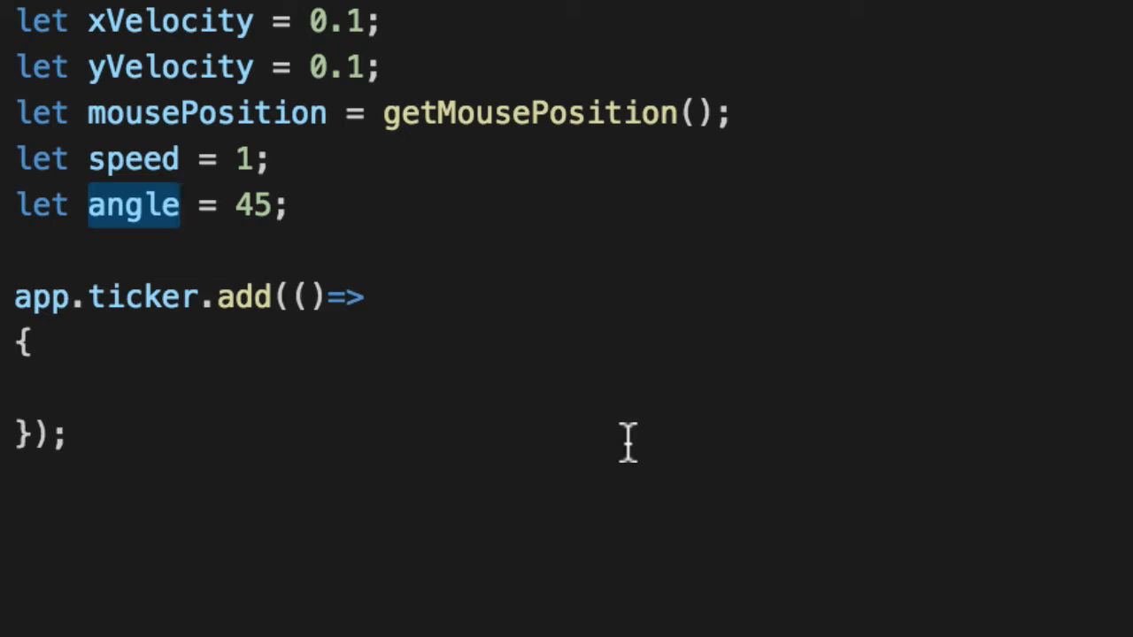
key("ctrl+a")
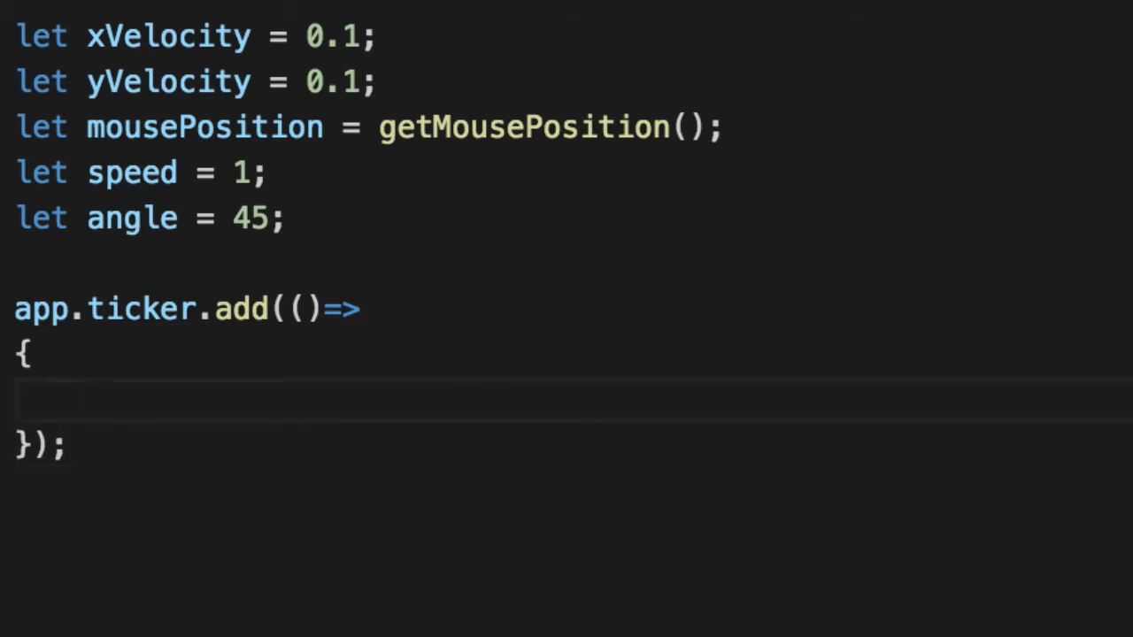
Refresh mousePosition in the ticker and compute dx and dy as mouse position minus datDot position
type("mousePosition = getMousePosition")
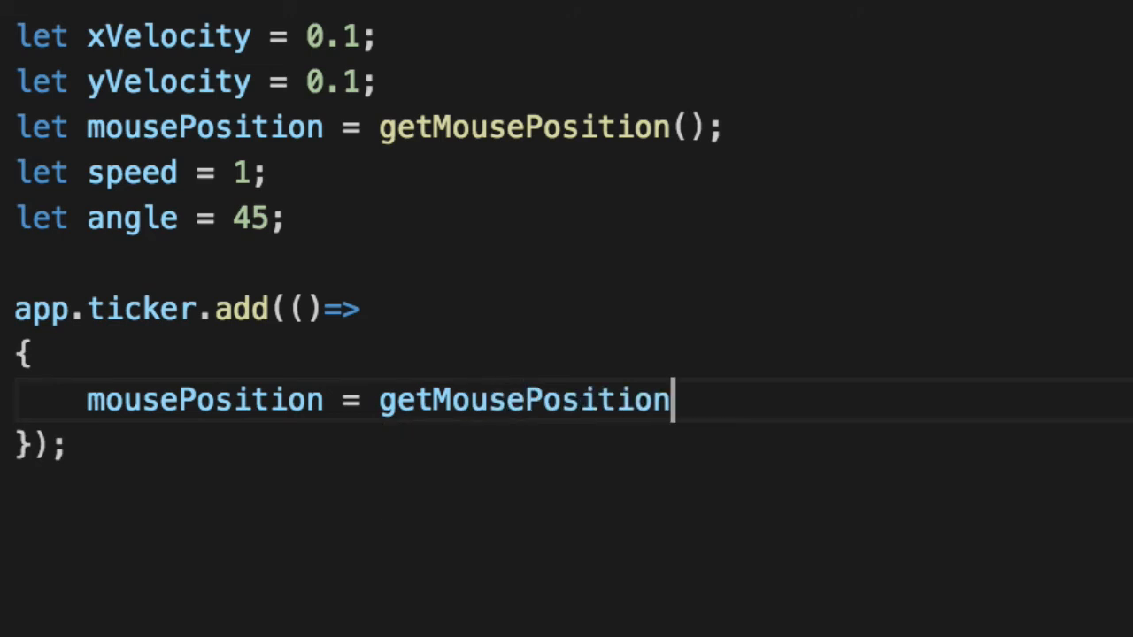
type("();")
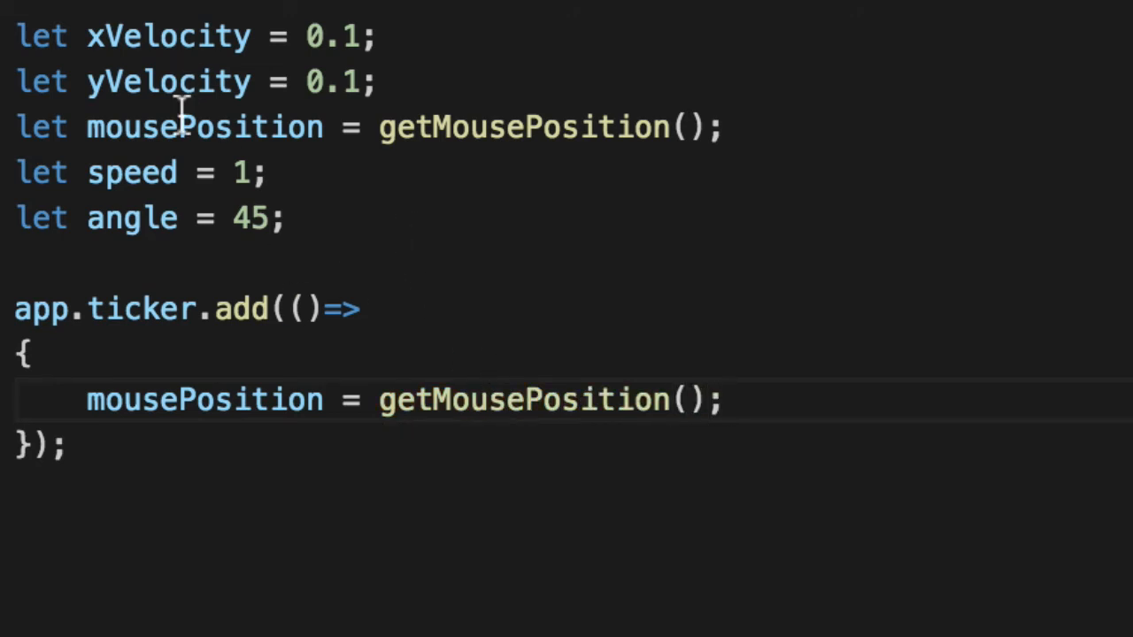
left_click(752, 398)
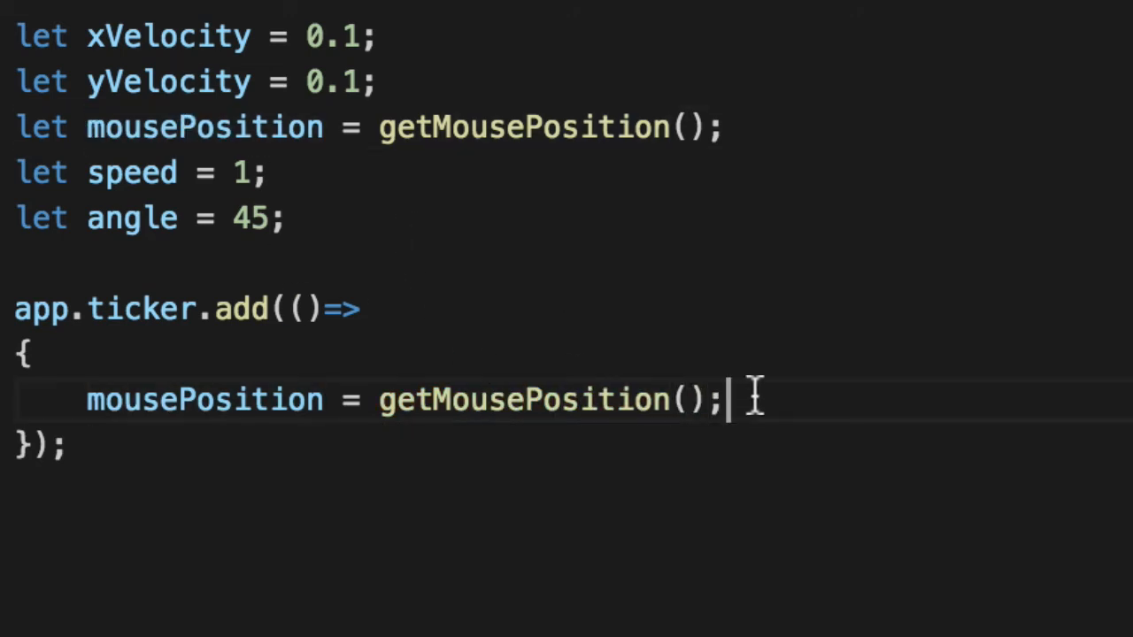
key("Enter")
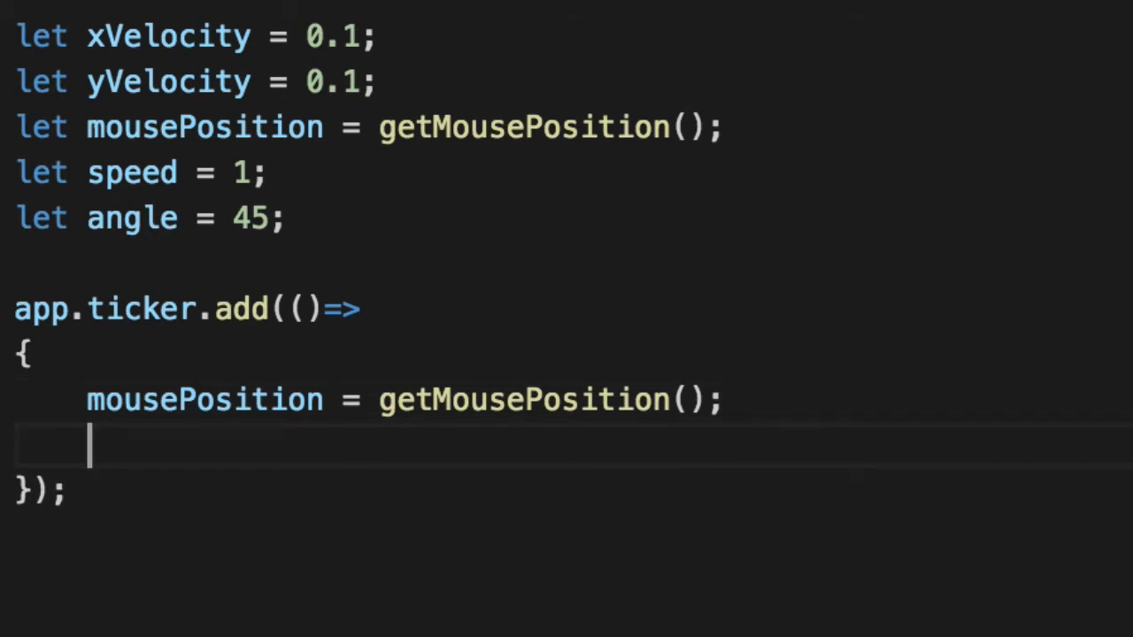
type("let dx")
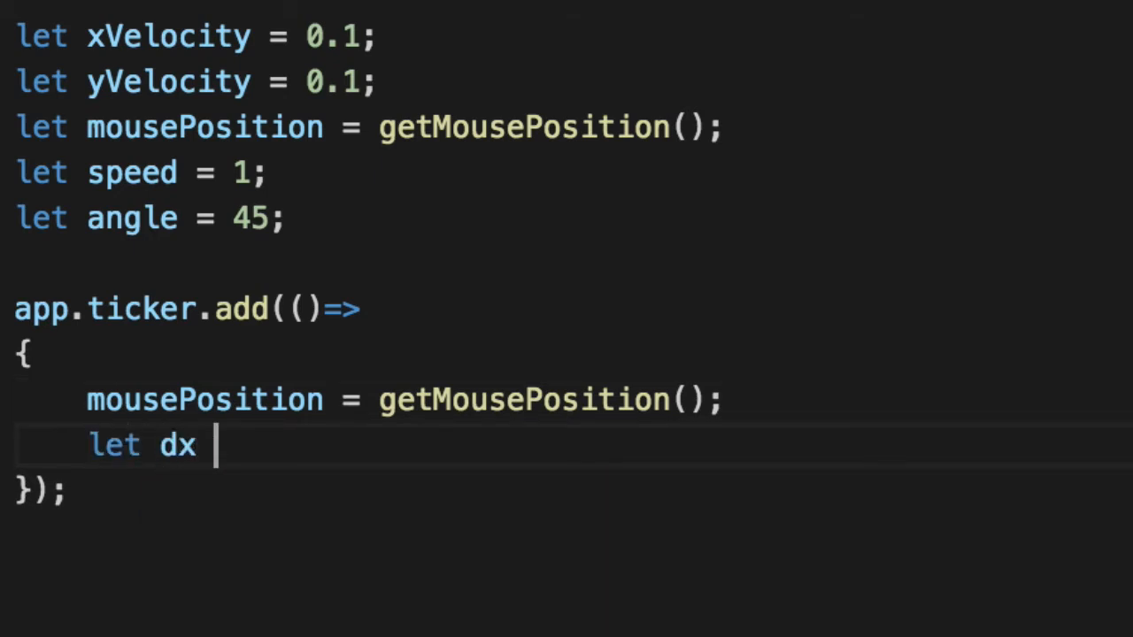
type("= mousePosition.x")
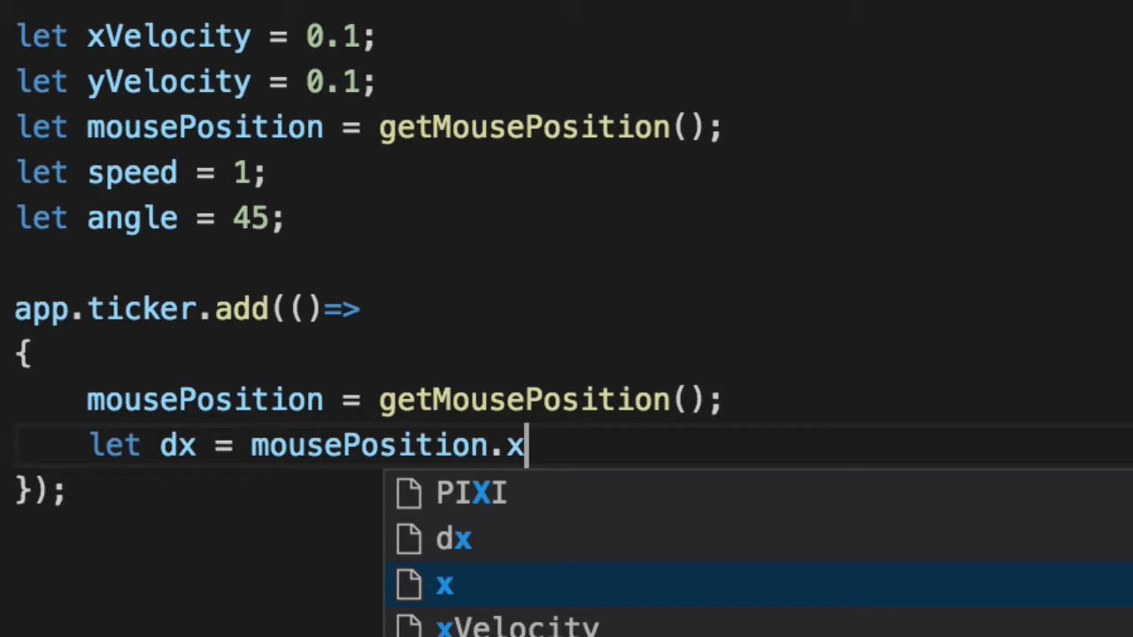
type("- dat")
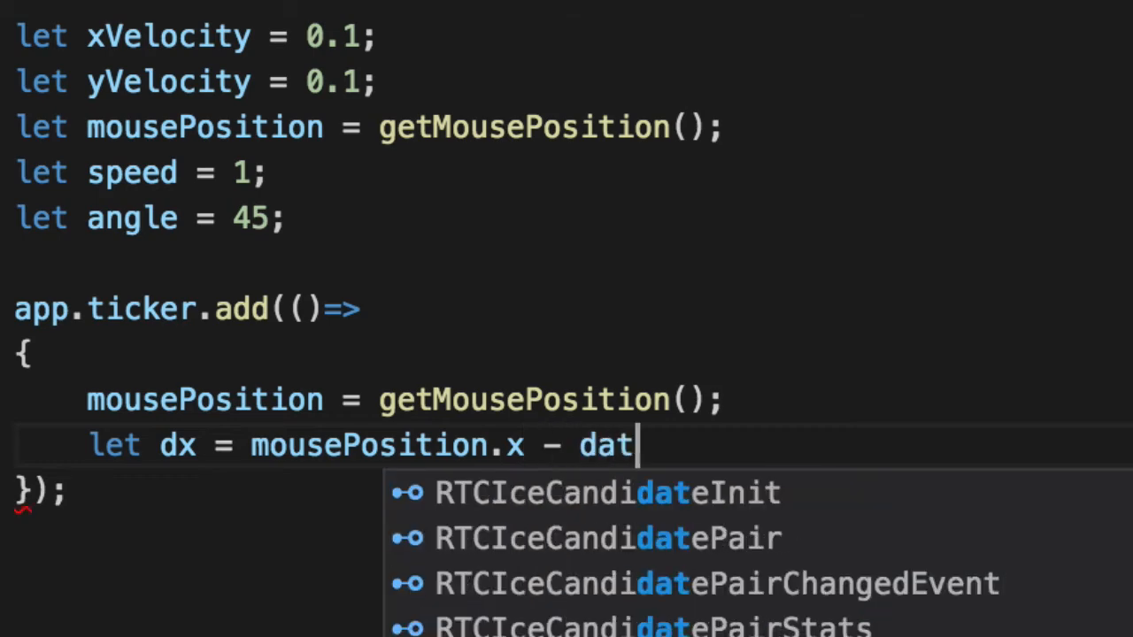
type("Dot.x;")
type("let dy")
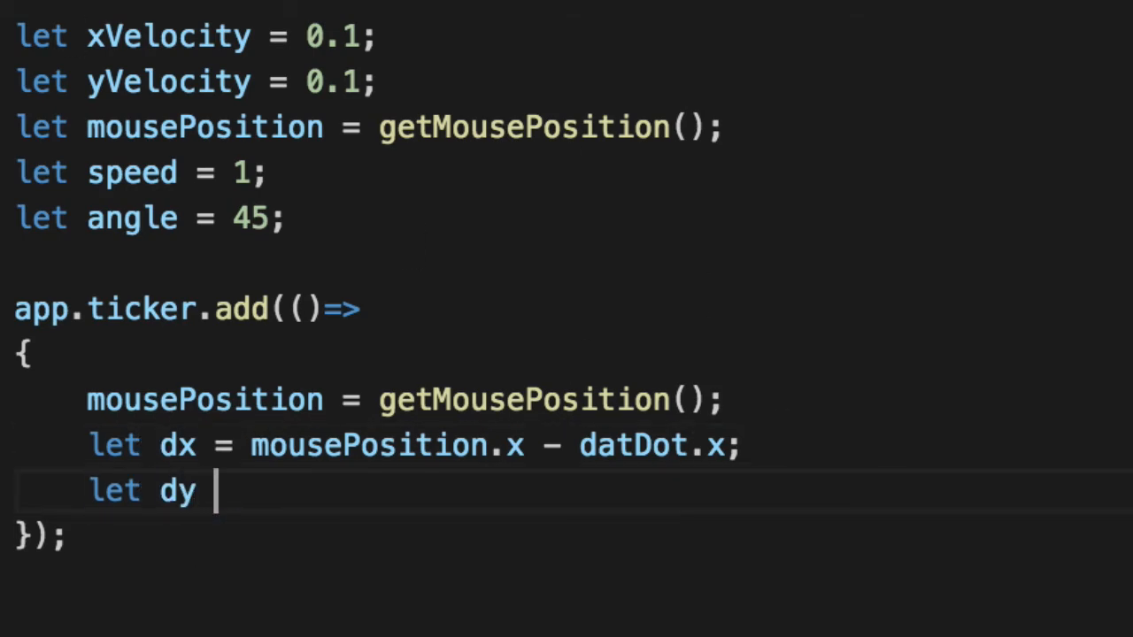
type("=")
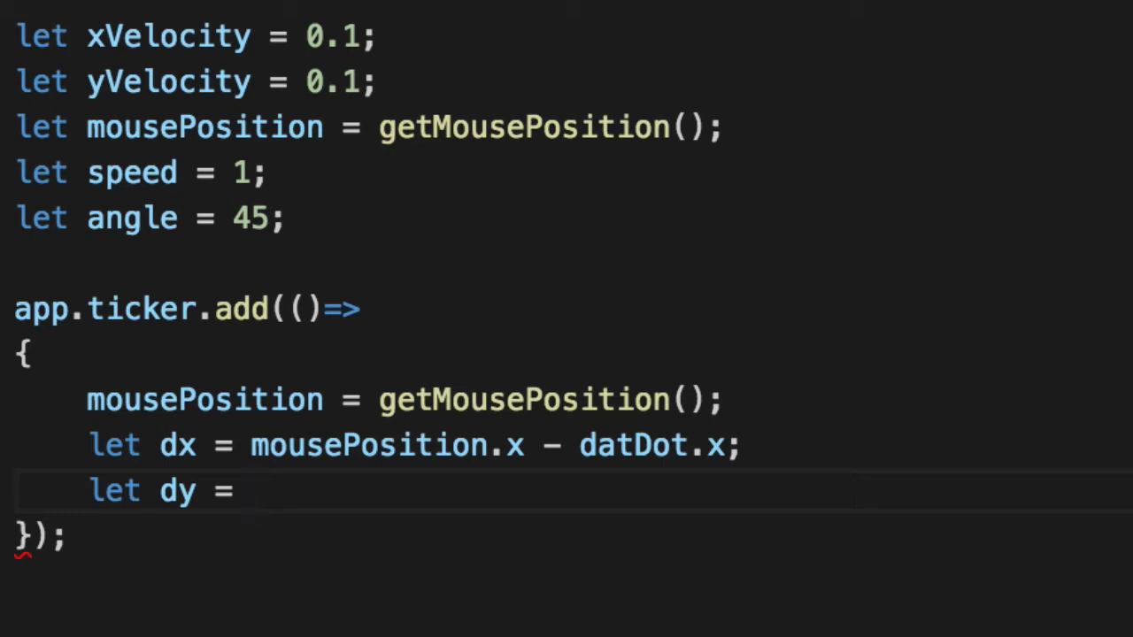
type("mousePosition")
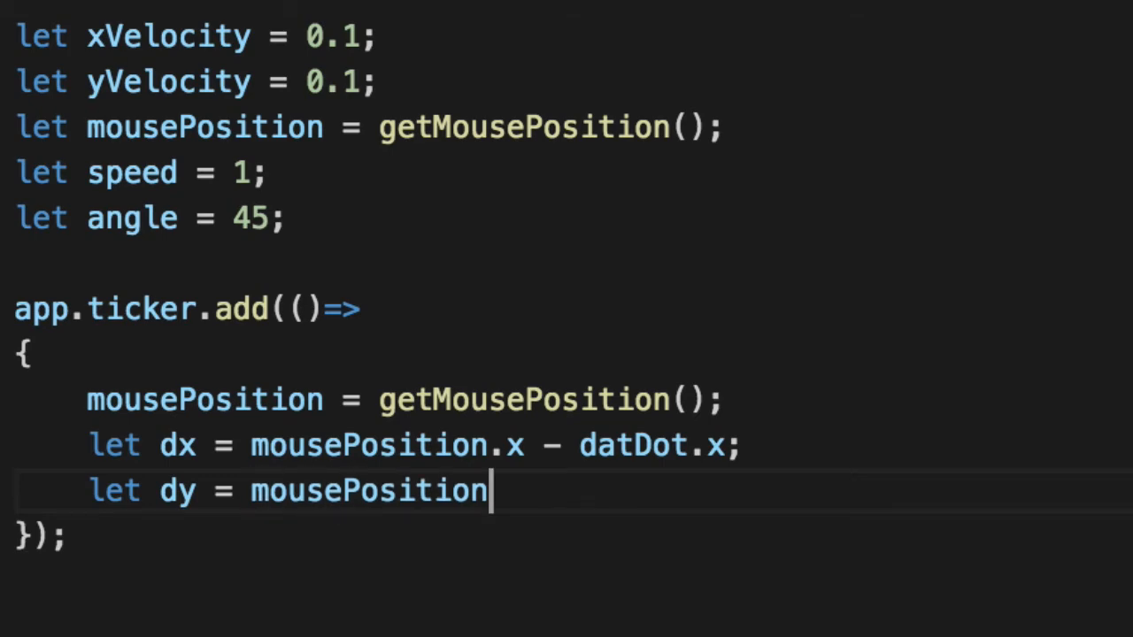
type(".y - datDot.y;")
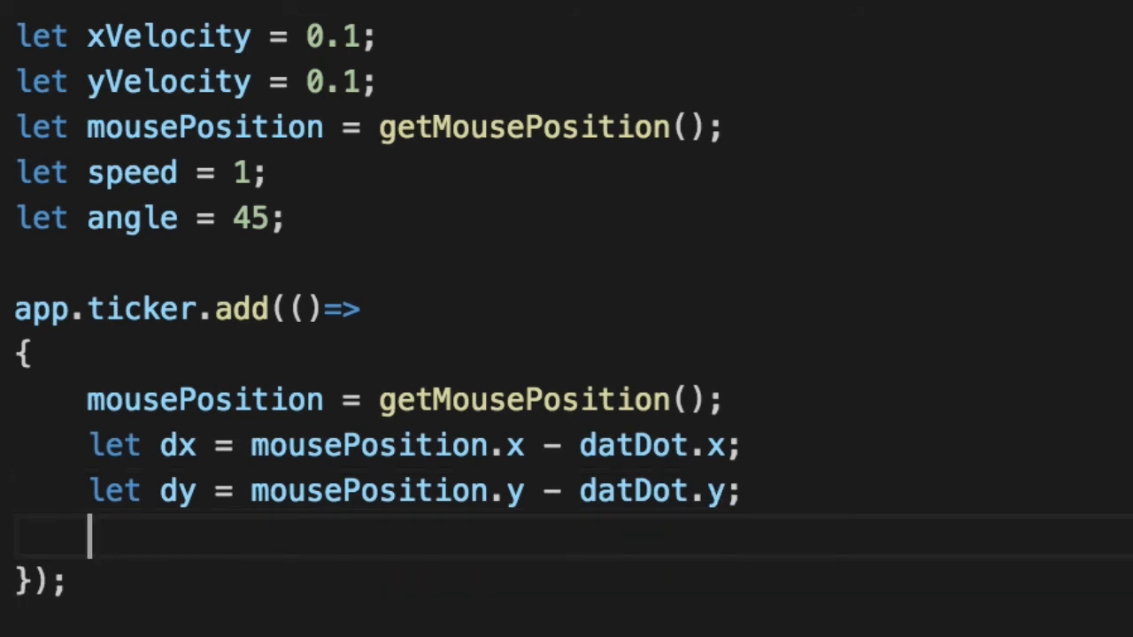
Set angle to Math.atan2(dy, dx) and xVelocity to Math.cos(angle) * speed
type("angle = Mat")
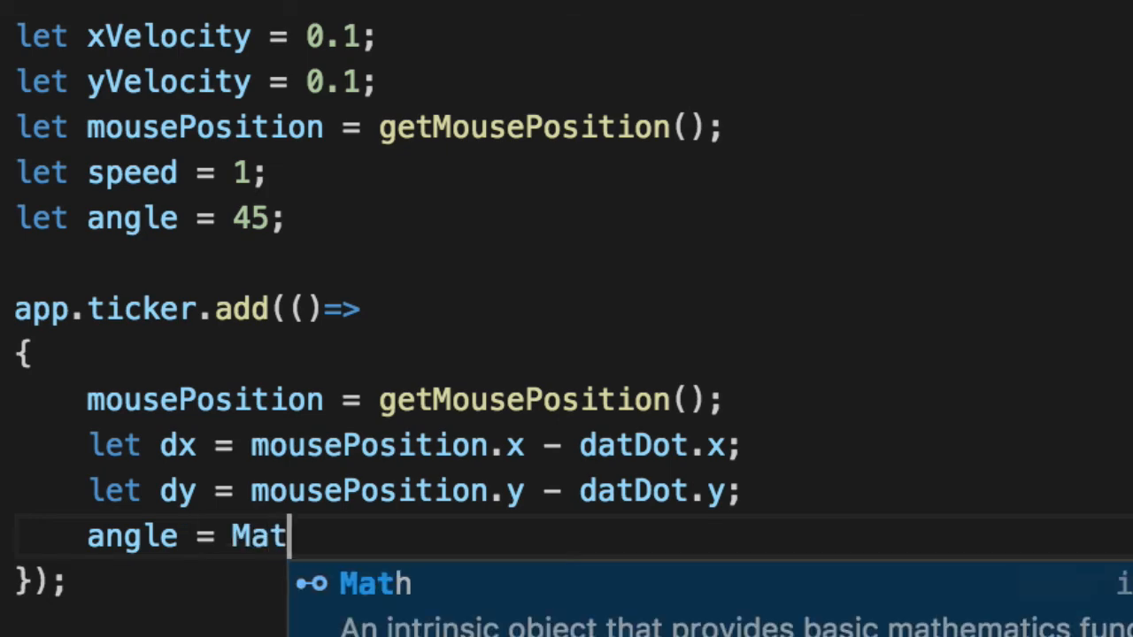
type("h.ata")
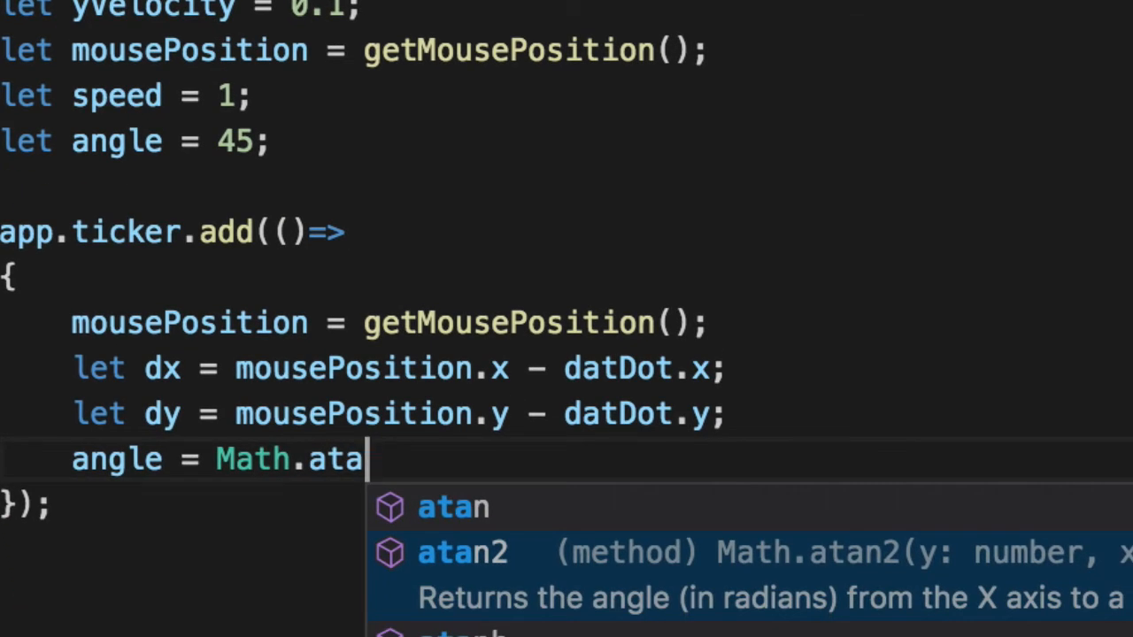
type("n2(dy,")
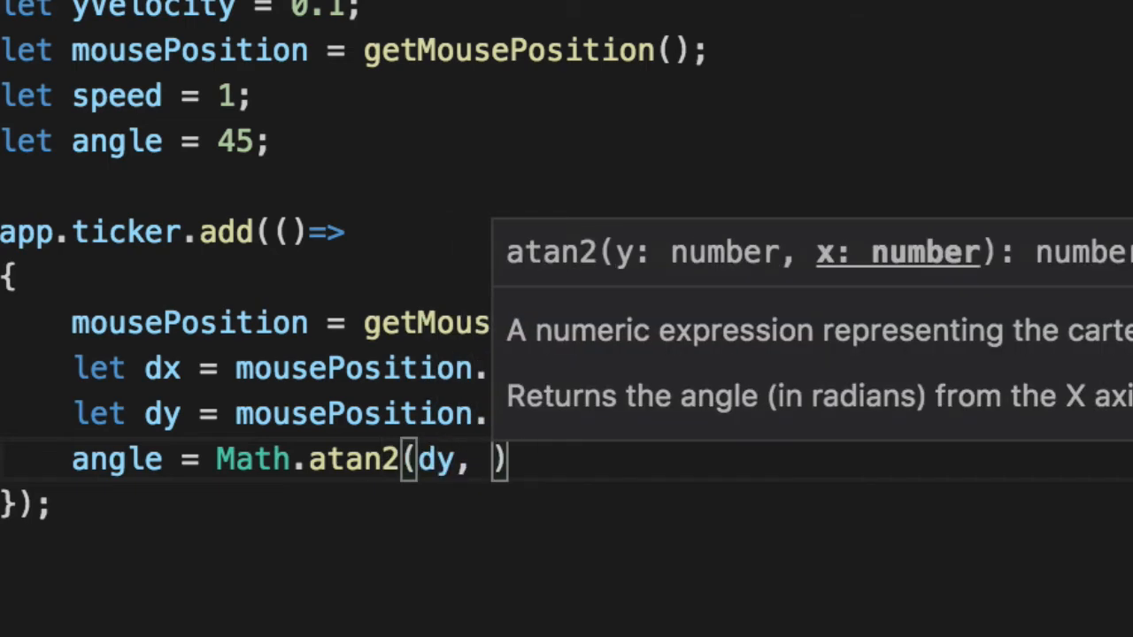
type("dx);")
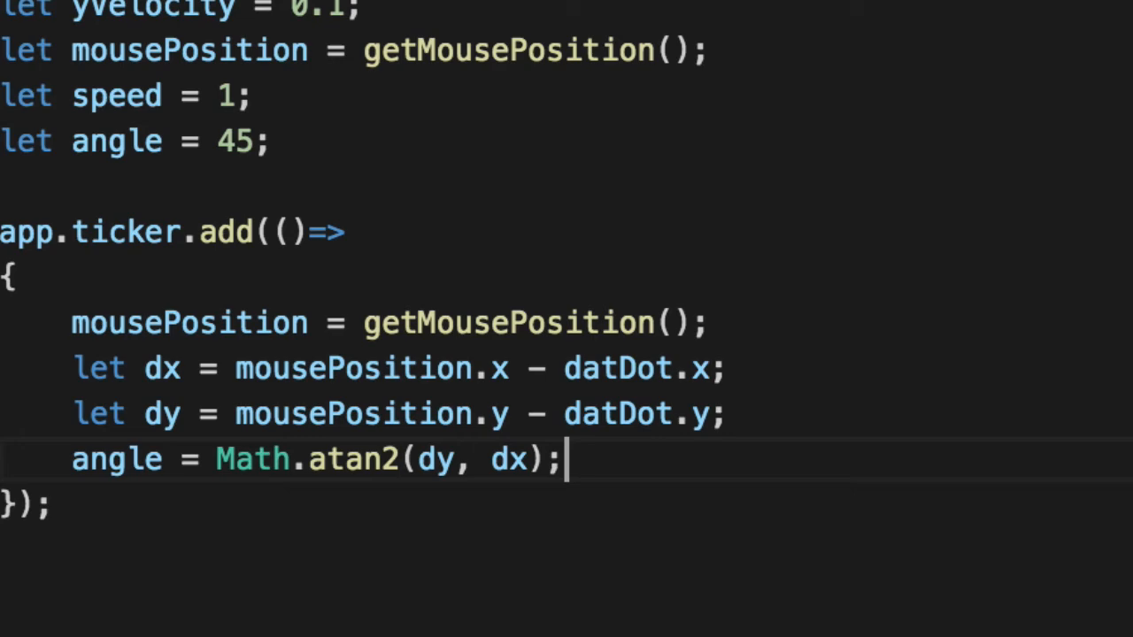
type("xVe")
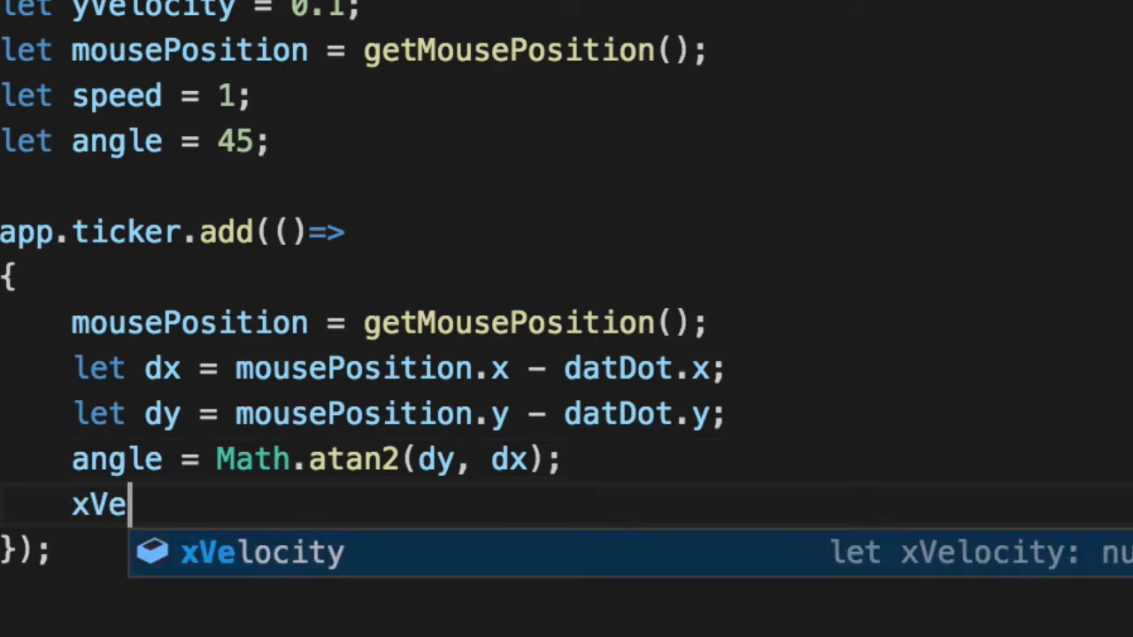
type("locity = Ma")
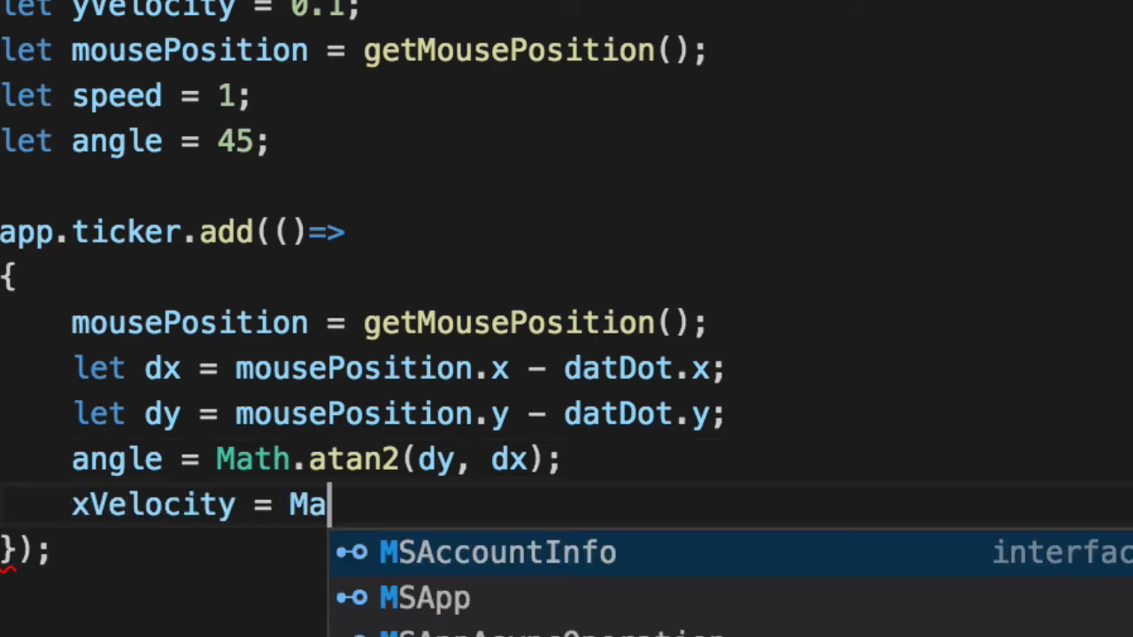
type("th.cos(angle)")
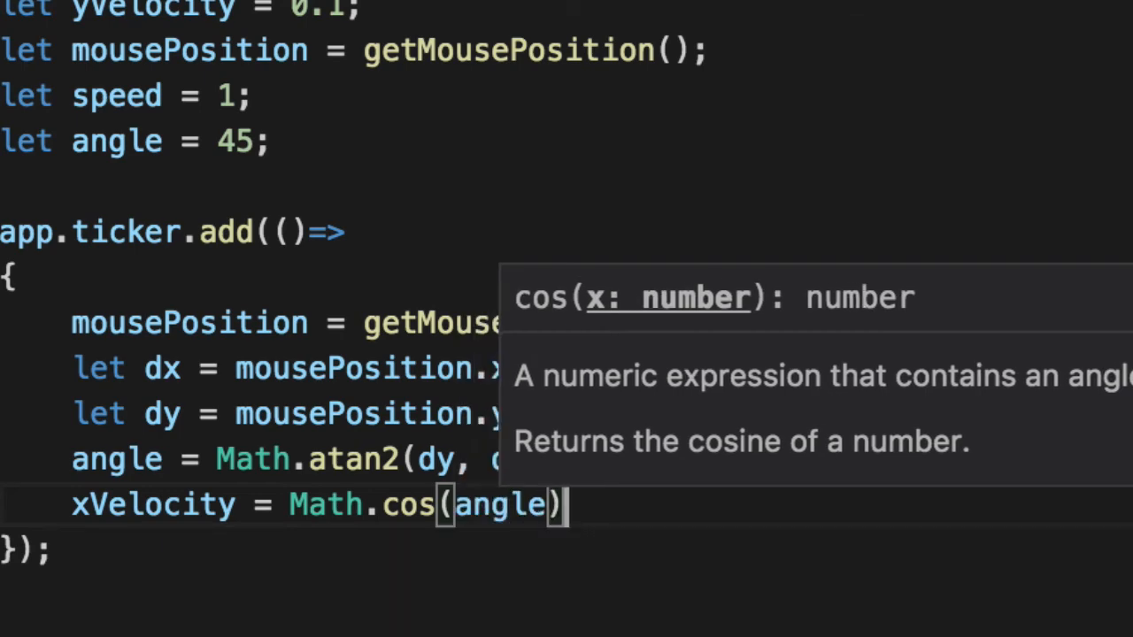
type("* speed;")
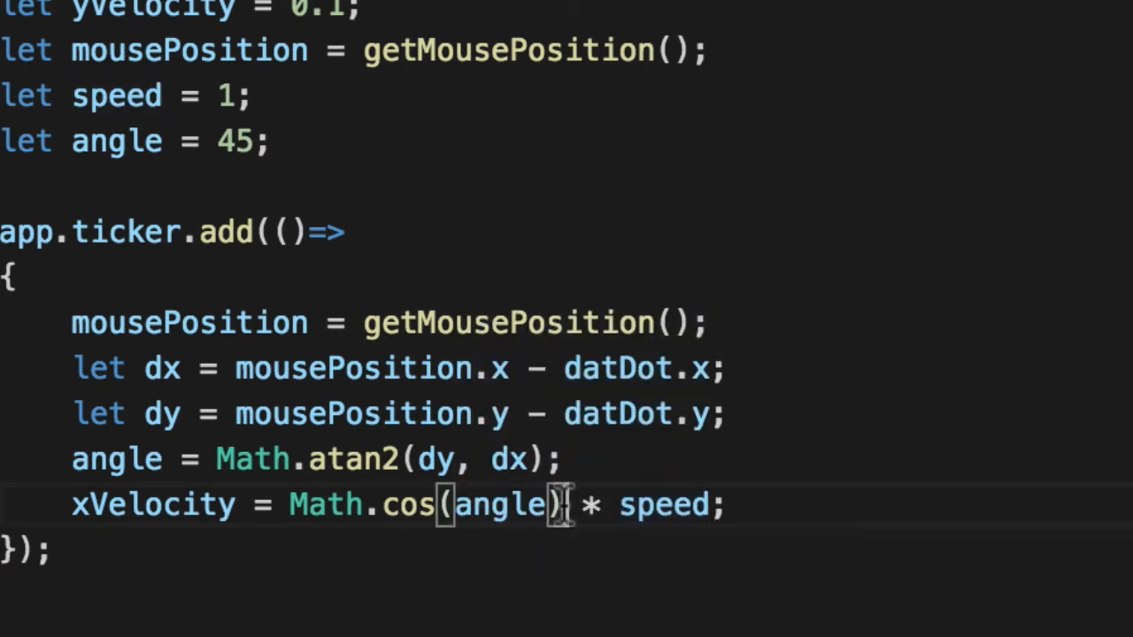
double_click(664, 505)
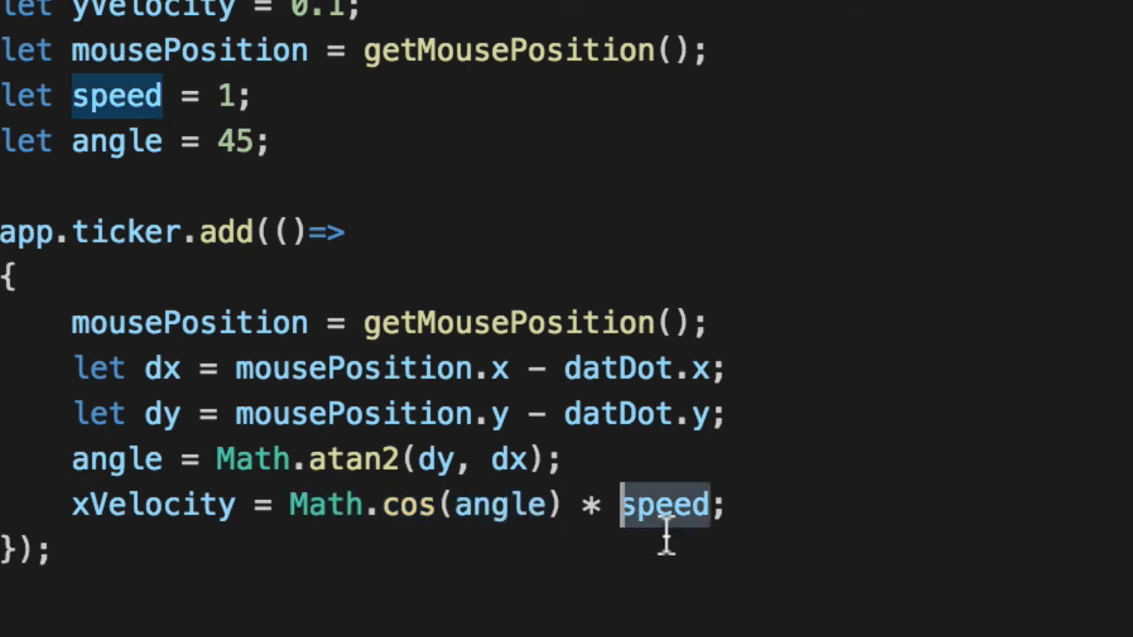
left_click(730, 505)
type("yVelocity = Ma")
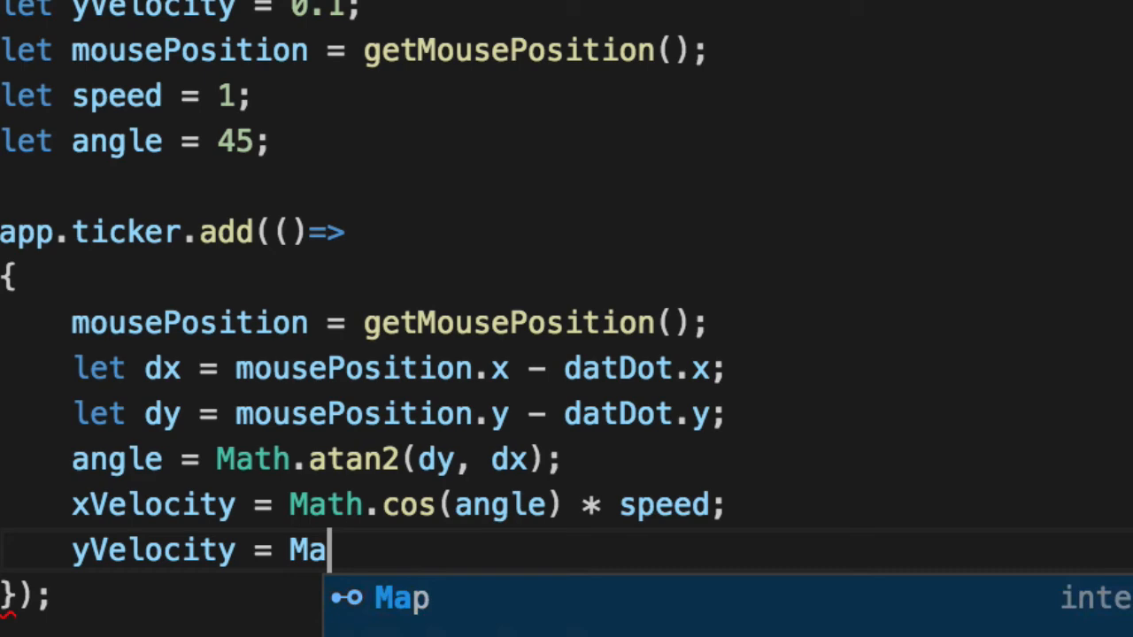
Set yVelocity to Math.sin(angle) * speed and add xVelocity and yVelocity to datDot.x and datDot.y
type("th.sin(angle) * speed;")
type("dat")
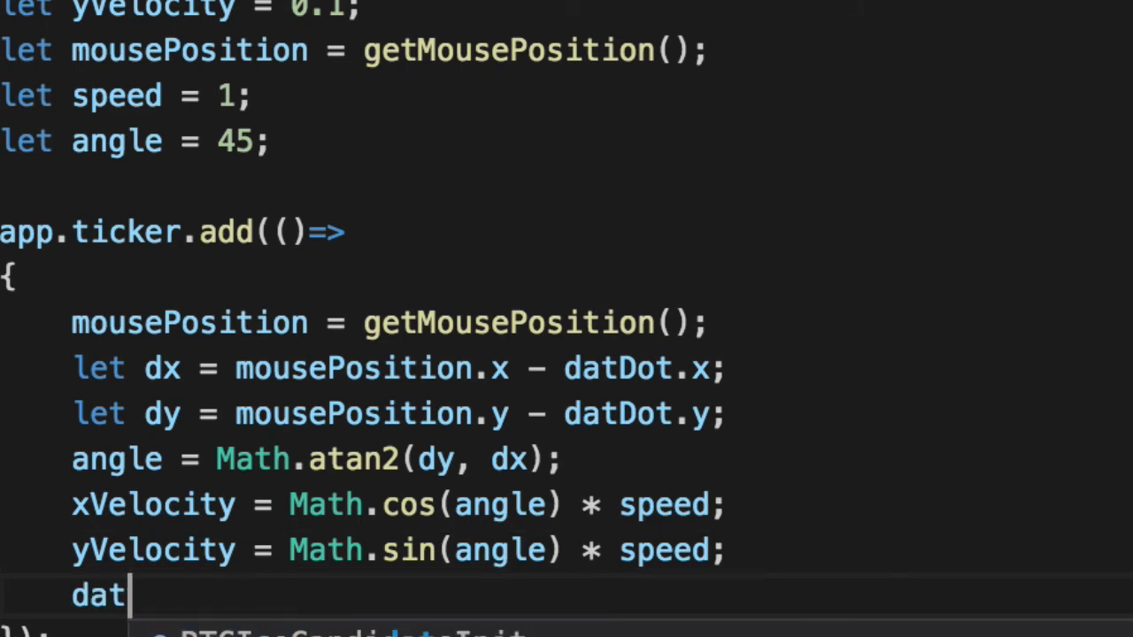
type("Dot")
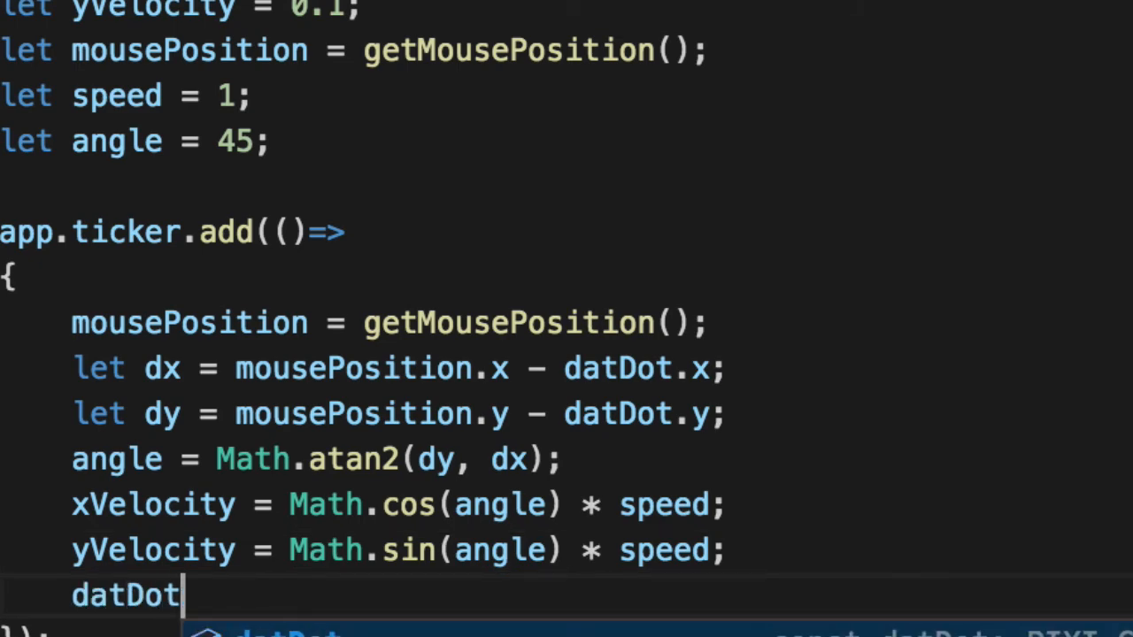
type(".x +=")
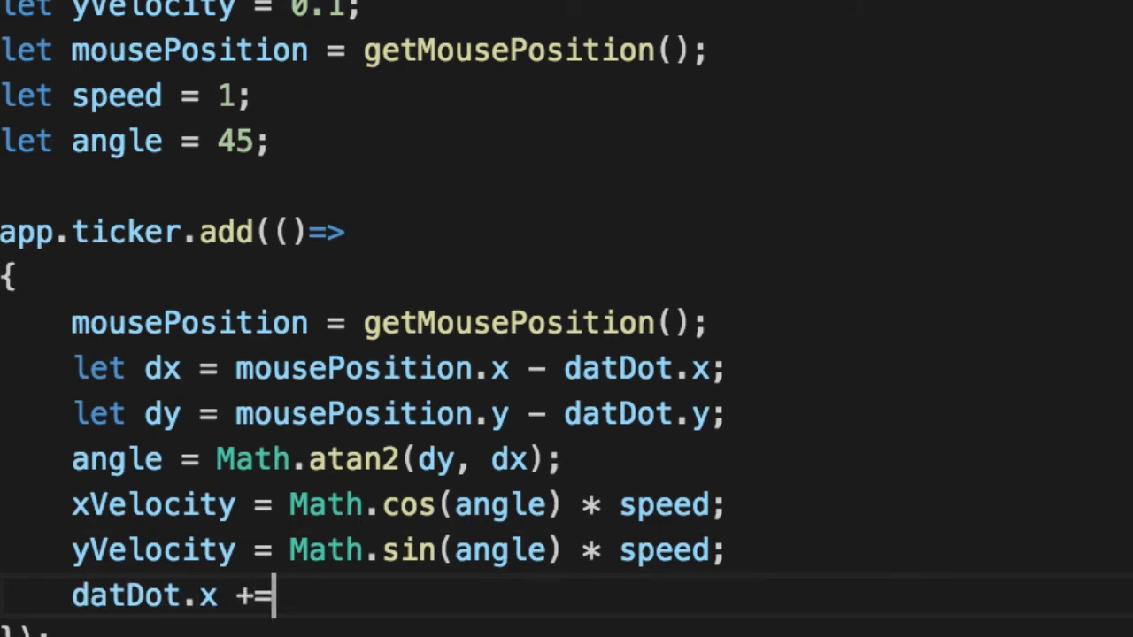
type("xVe")
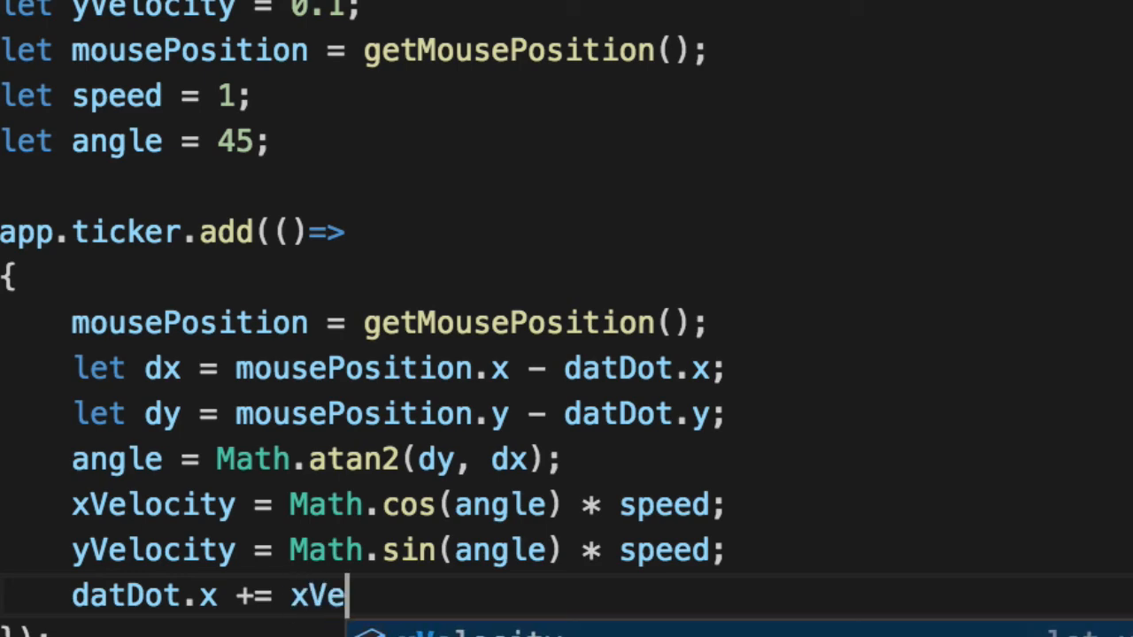
type("locity;")
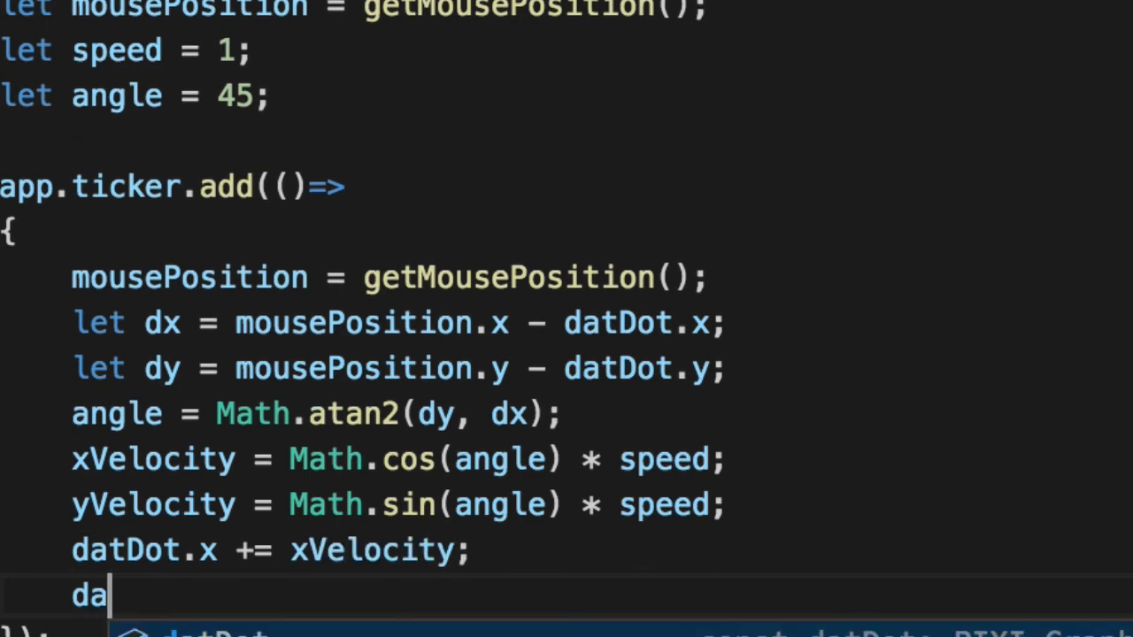
type("tDot.y =")
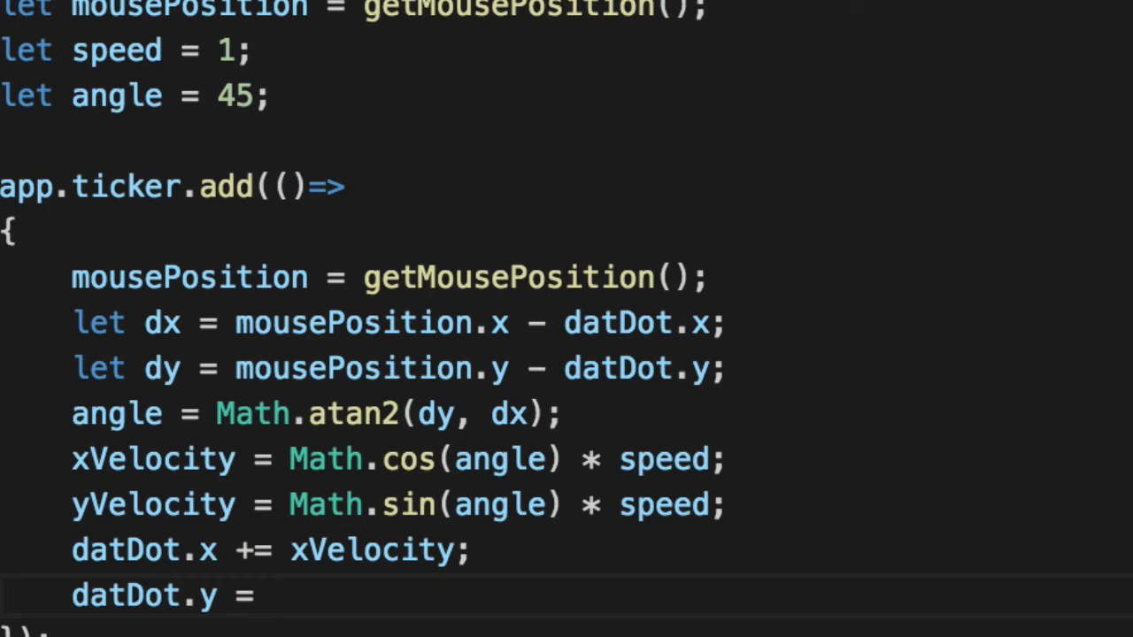
type("+= yVelocity;")
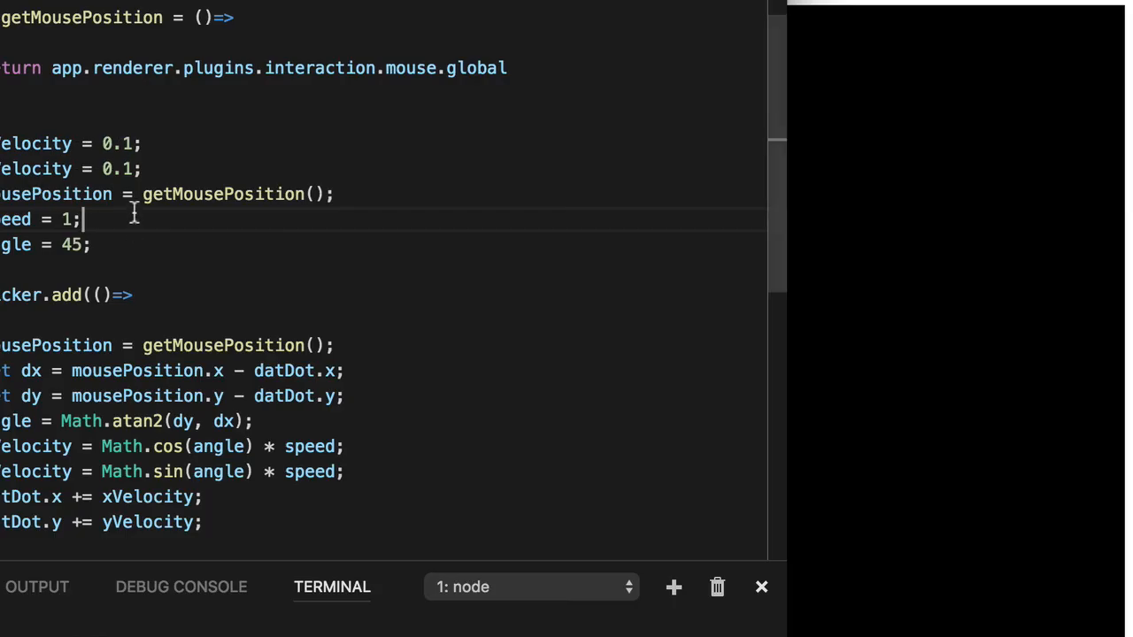
key("Backspace")
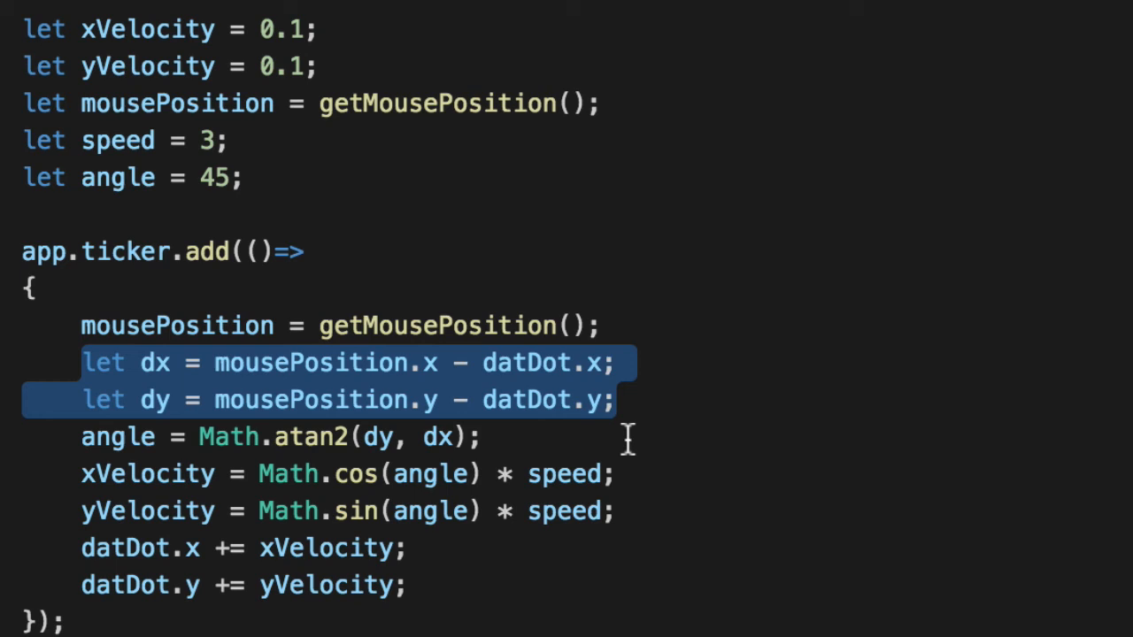
left_click(488, 437)
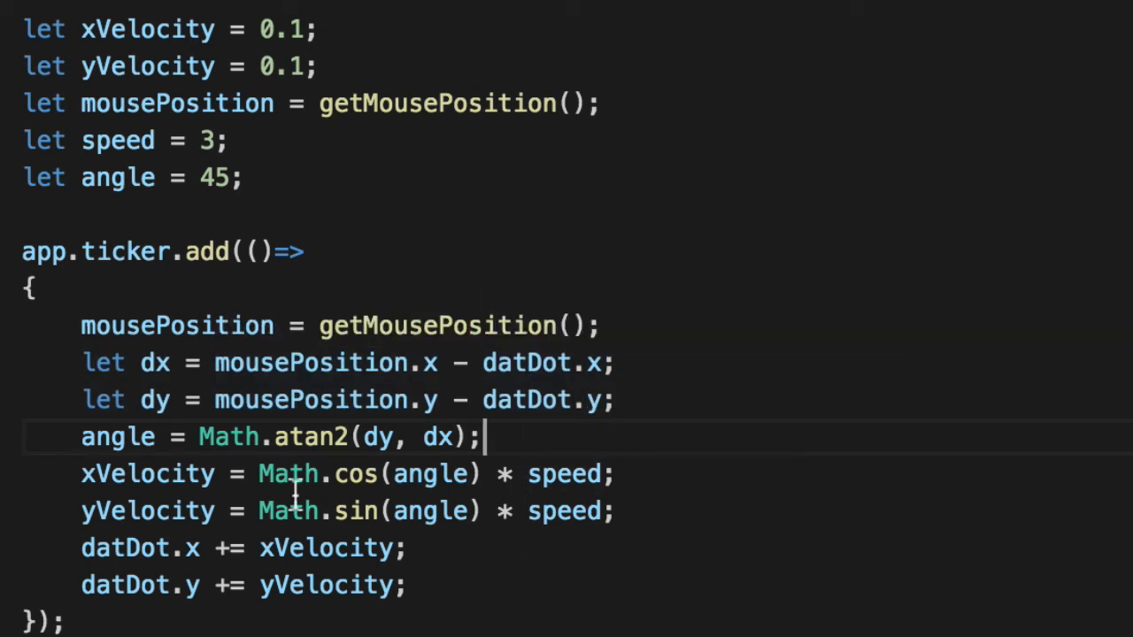
double_click(117, 436)
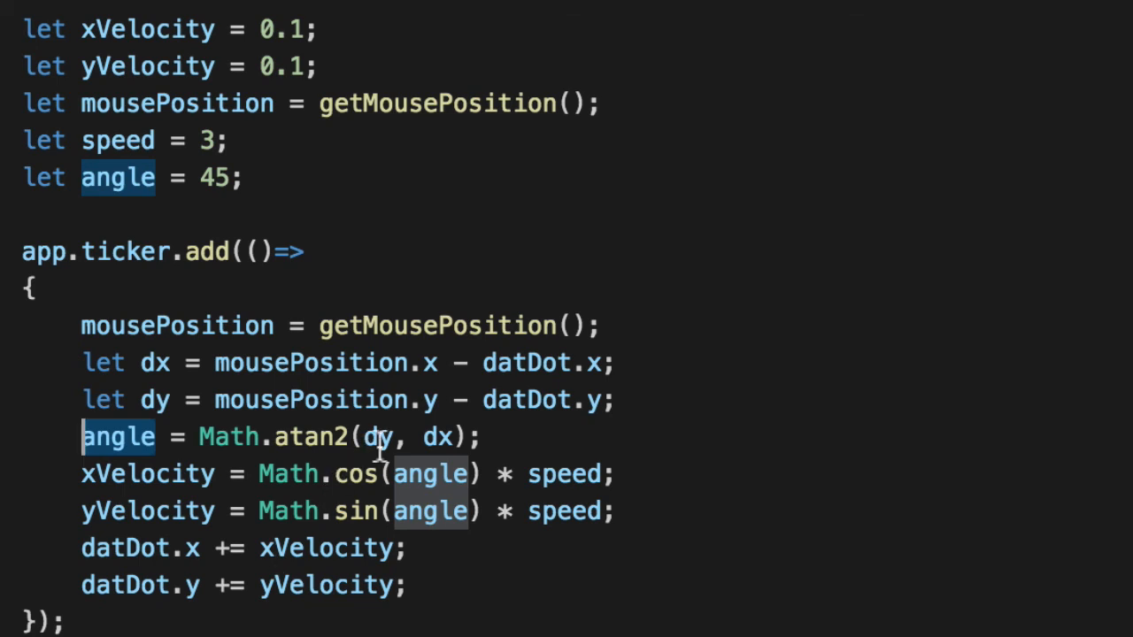
mouse_move(281, 460)
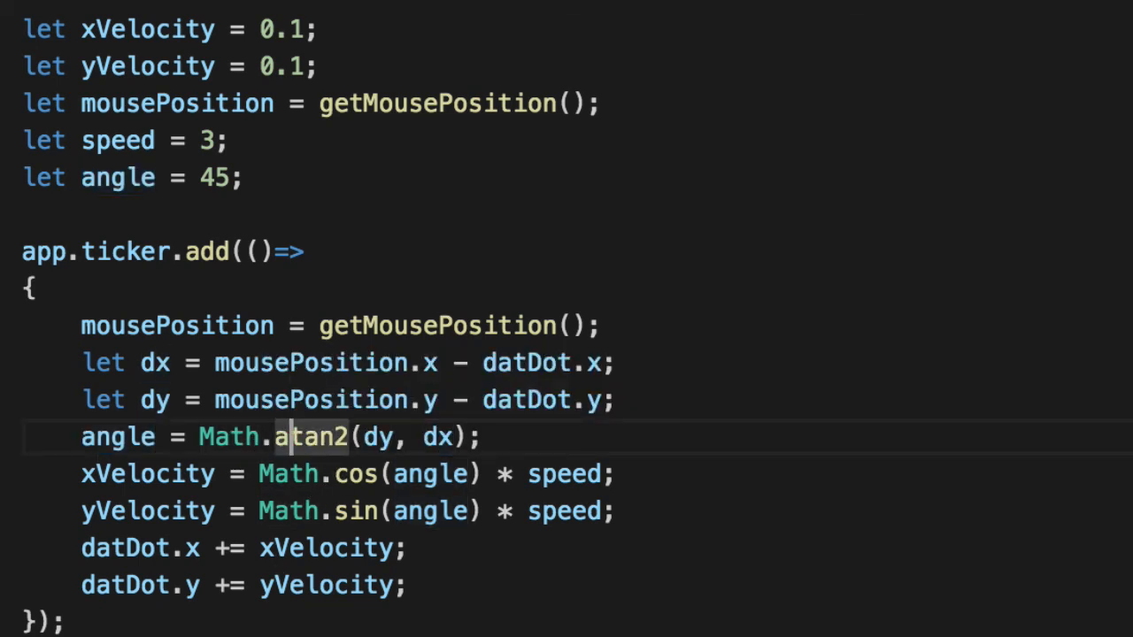
double_click(117, 436)
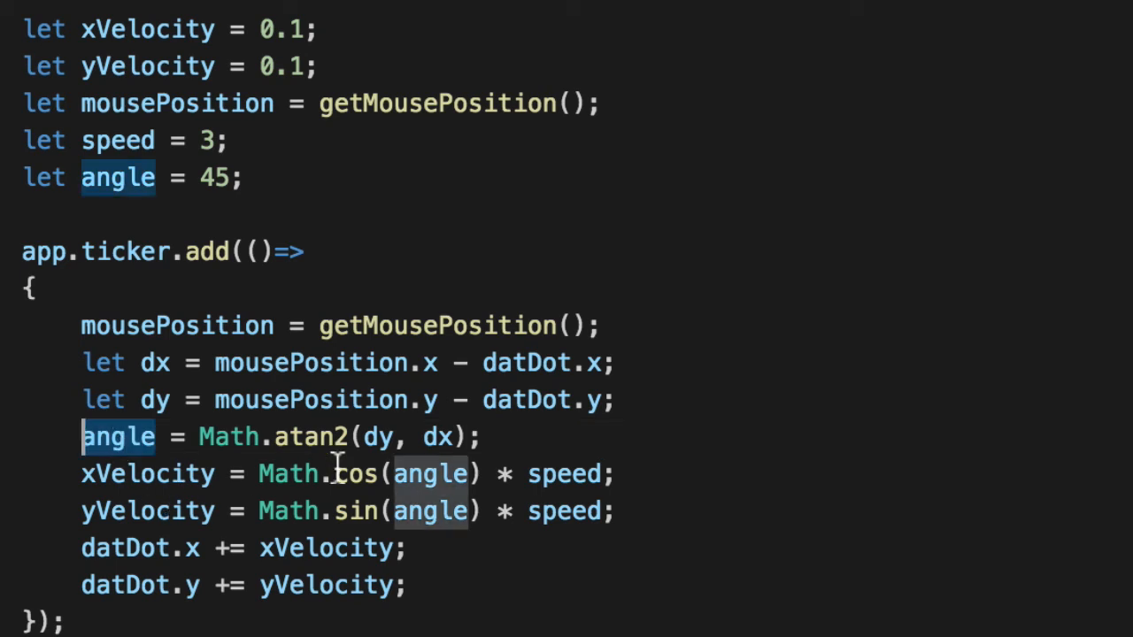
mouse_move(793, 573)
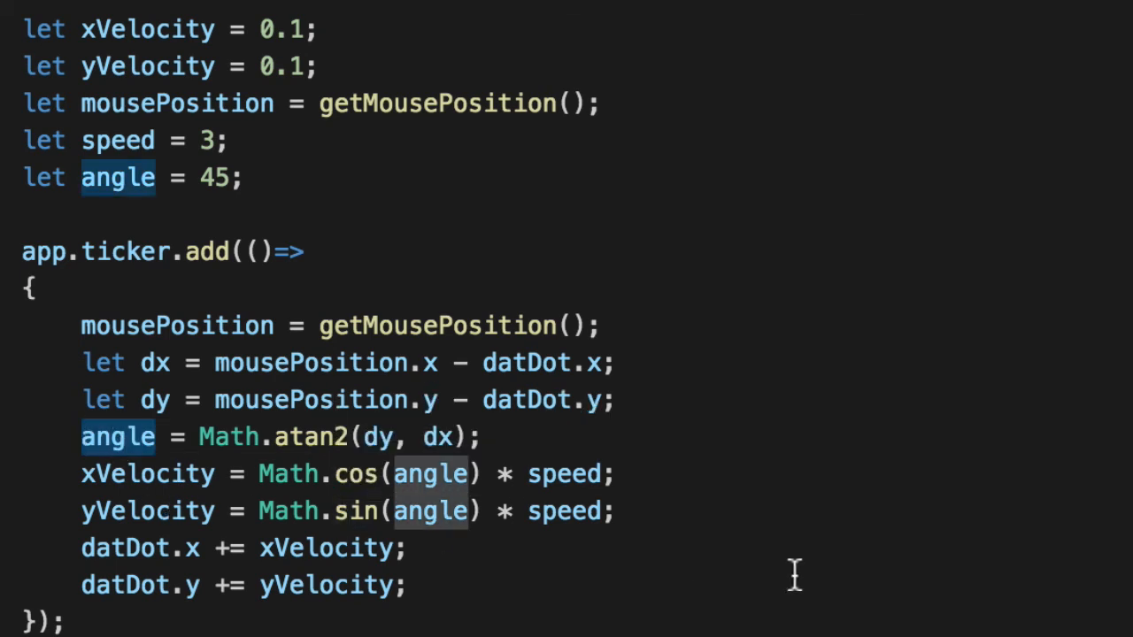
mouse_move(577, 513)
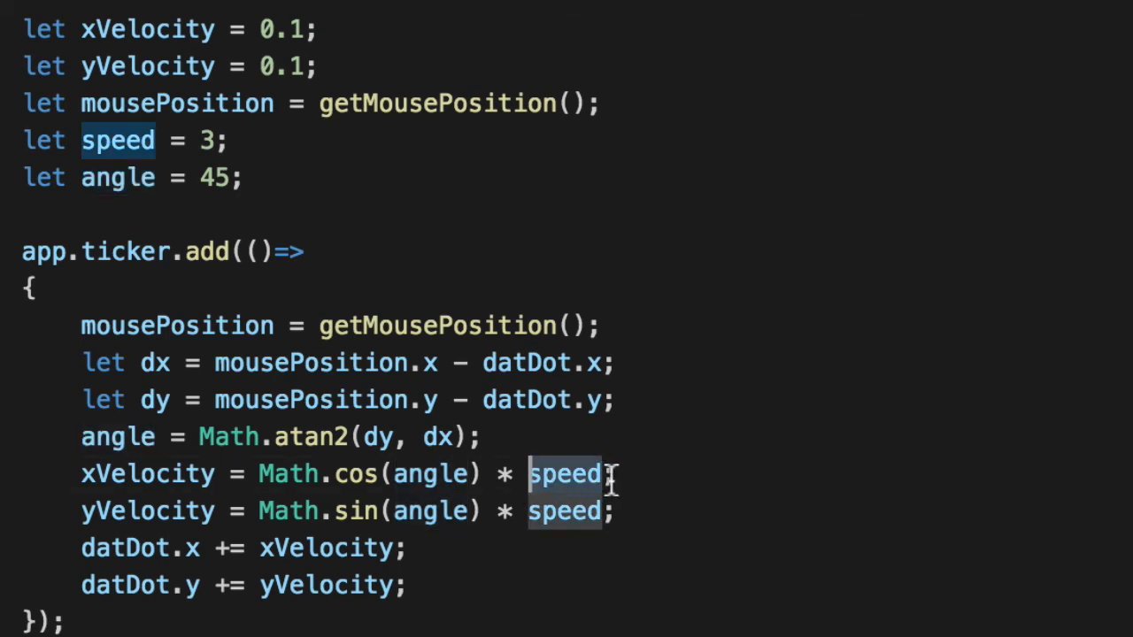
mouse_move(556, 598)
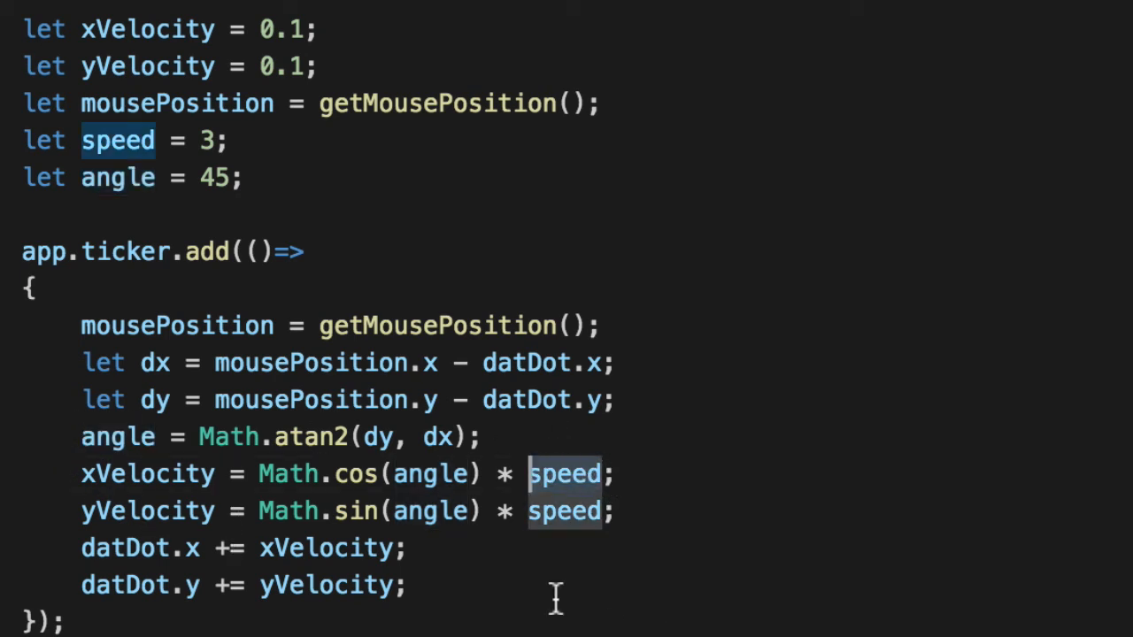